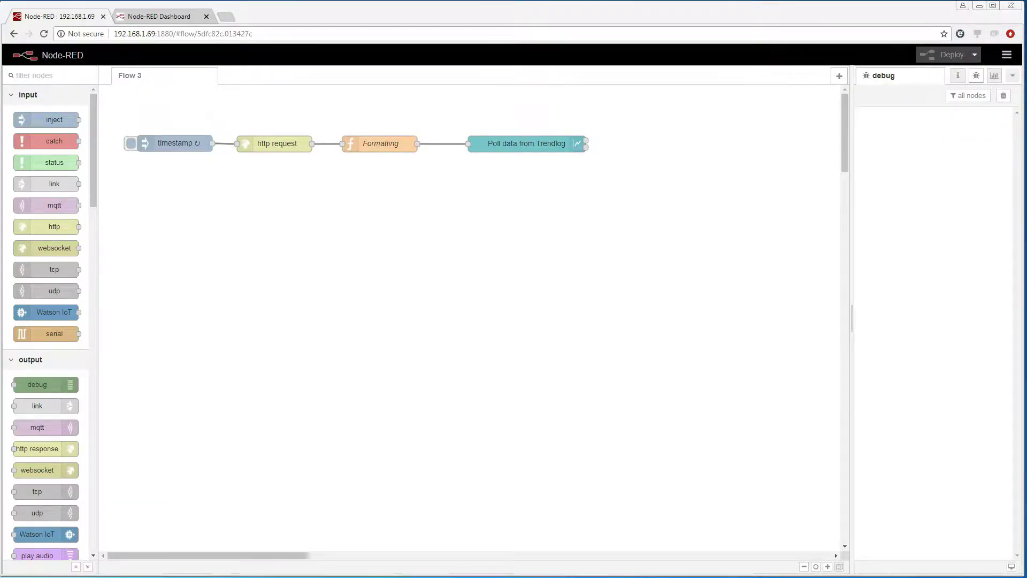
{"action": "mouse_move", "coordinate": [208, 312]}
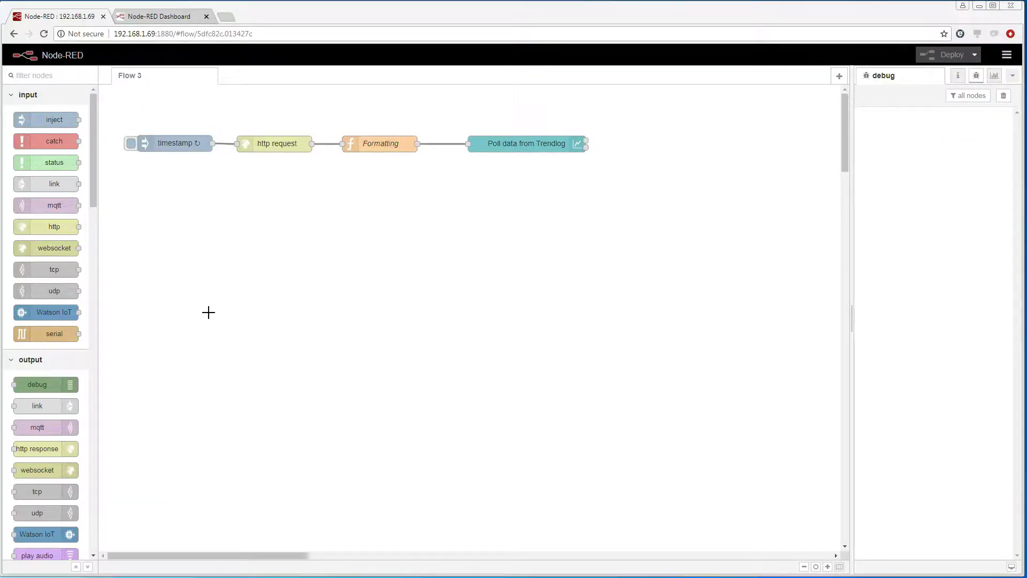
- Check the dashboard trendlog chart, return to the editor and bring up the main menu
{"action": "left_click", "coordinate": [157, 16]}
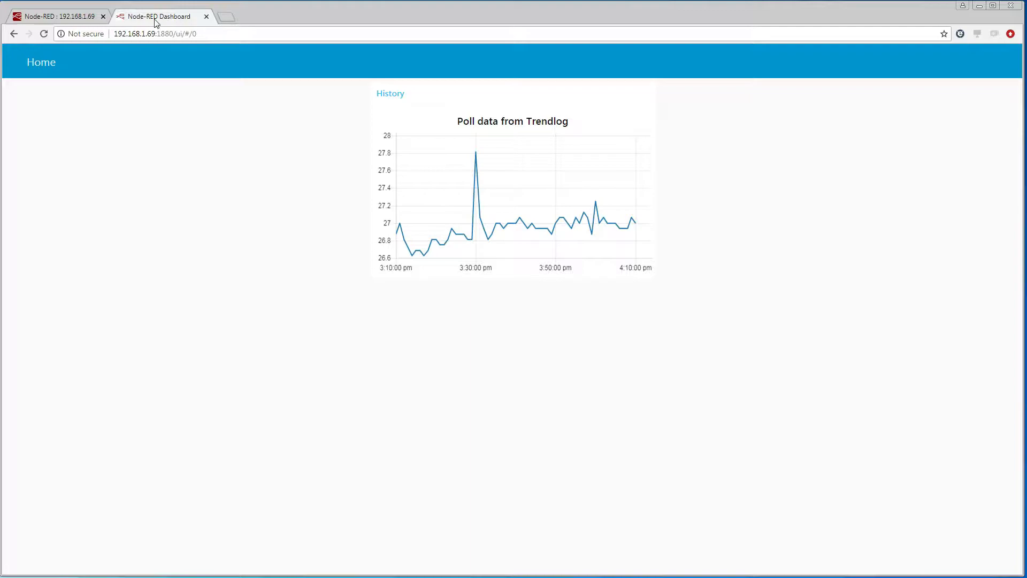
{"action": "left_click", "coordinate": [51, 17]}
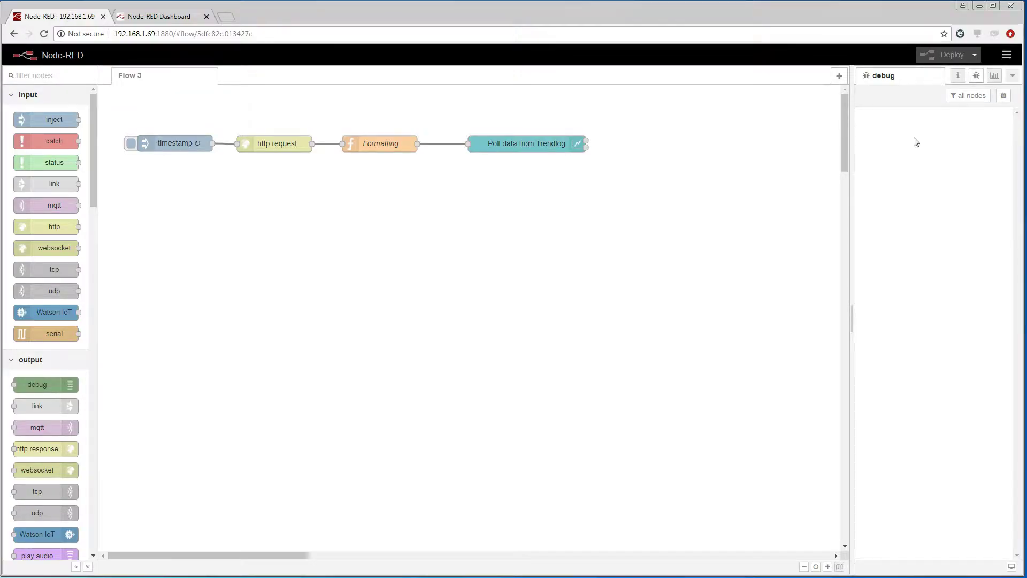
{"action": "left_click", "coordinate": [1006, 54]}
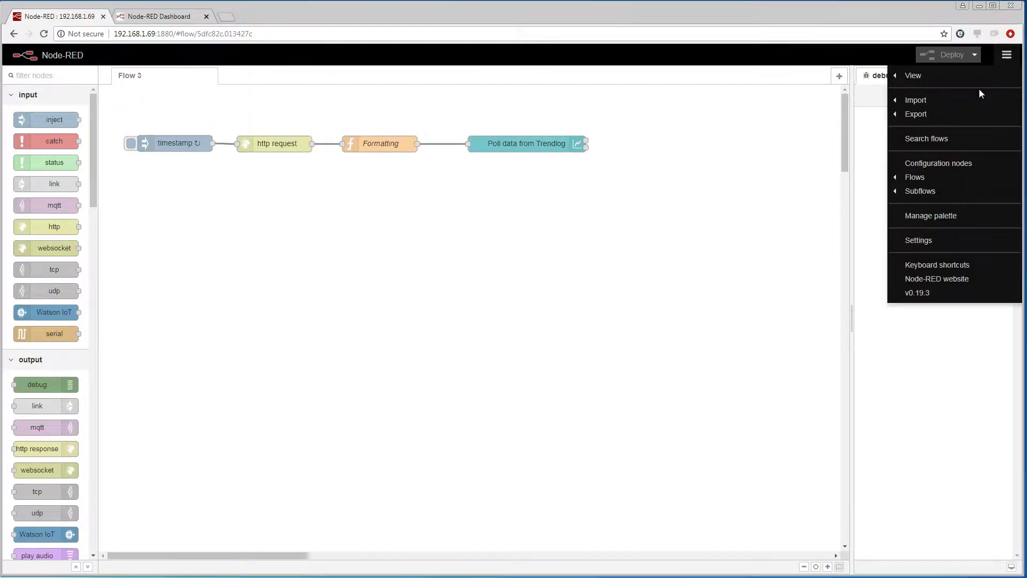
{"action": "mouse_move", "coordinate": [796, 177]}
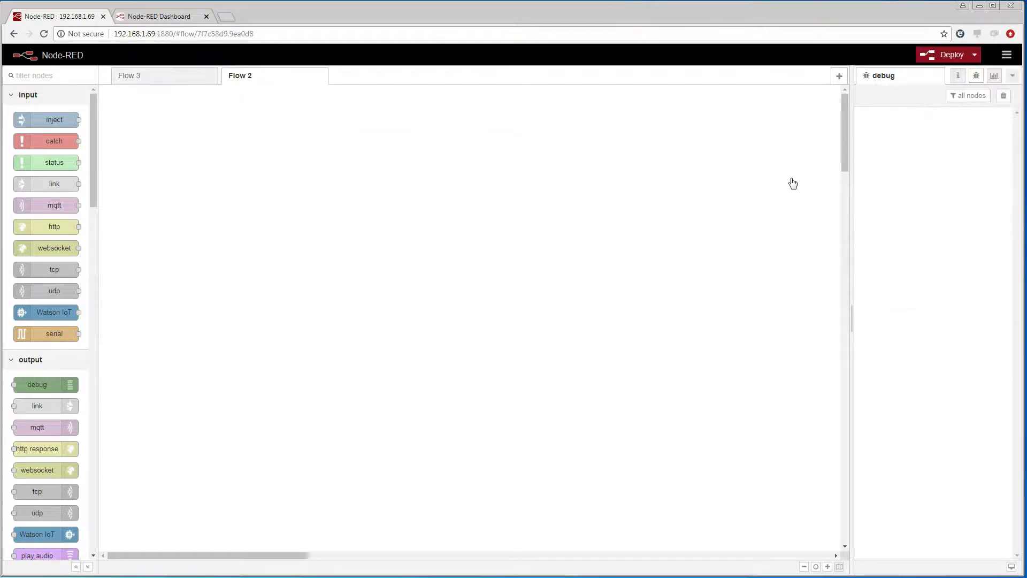
{"action": "mouse_move", "coordinate": [457, 176]}
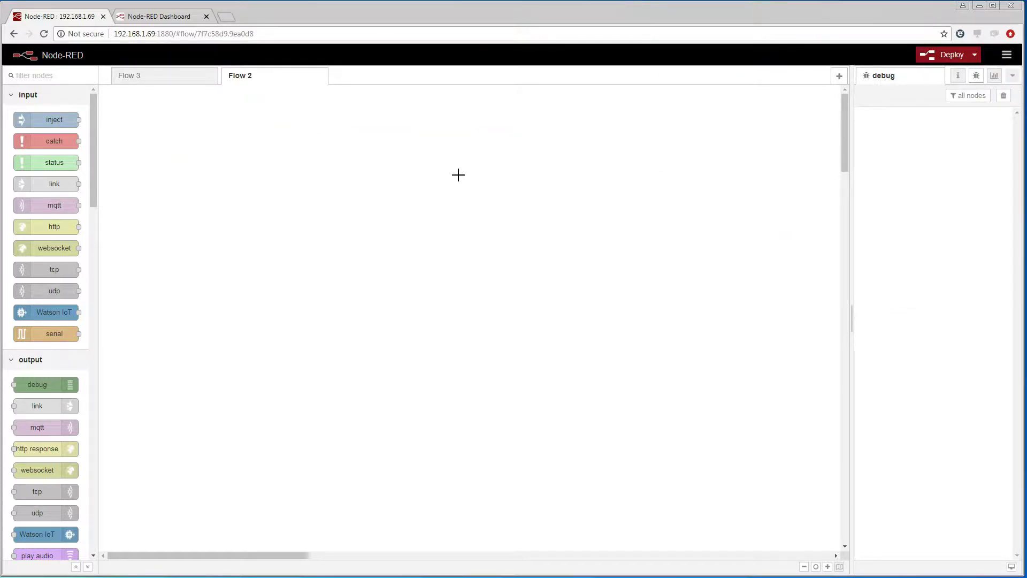
{"action": "mouse_move", "coordinate": [167, 149]}
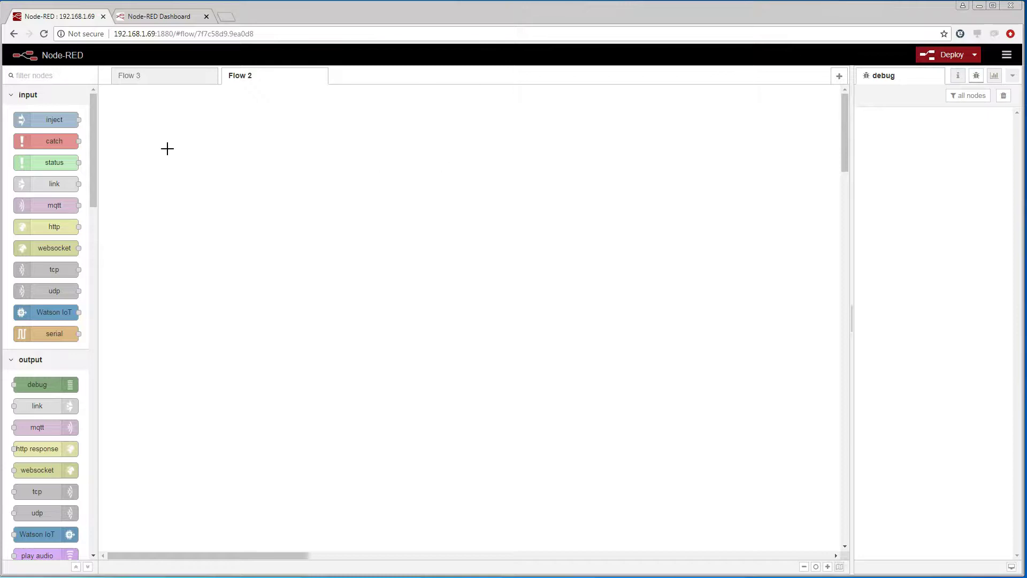
- Place an inject node on Flow 2 set to inject once at start and repeat every 10 seconds
{"action": "left_click_drag", "start_coordinate": [47, 119], "coordinate": [194, 131]}
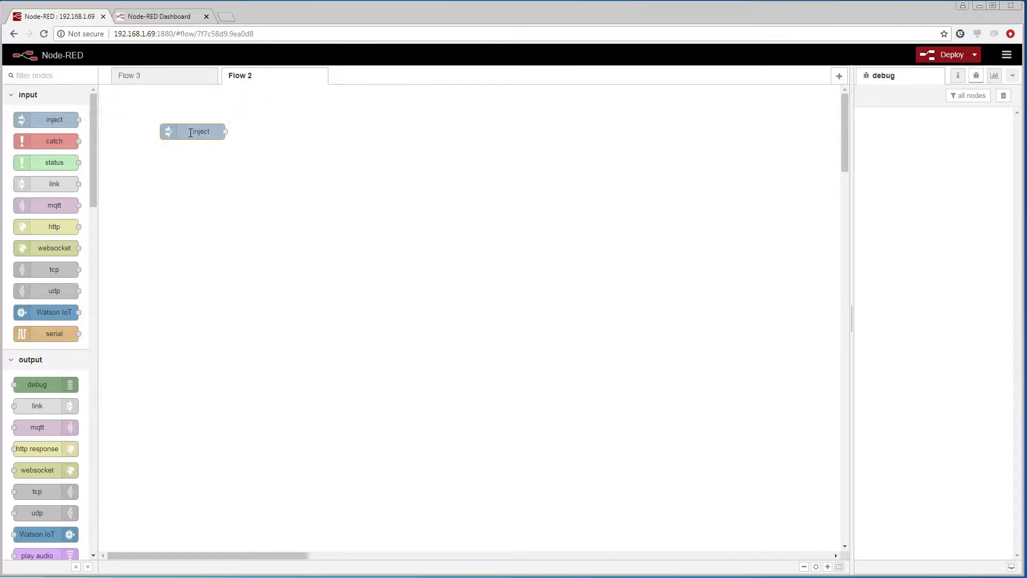
{"action": "left_click_drag", "start_coordinate": [194, 130], "coordinate": [170, 118]}
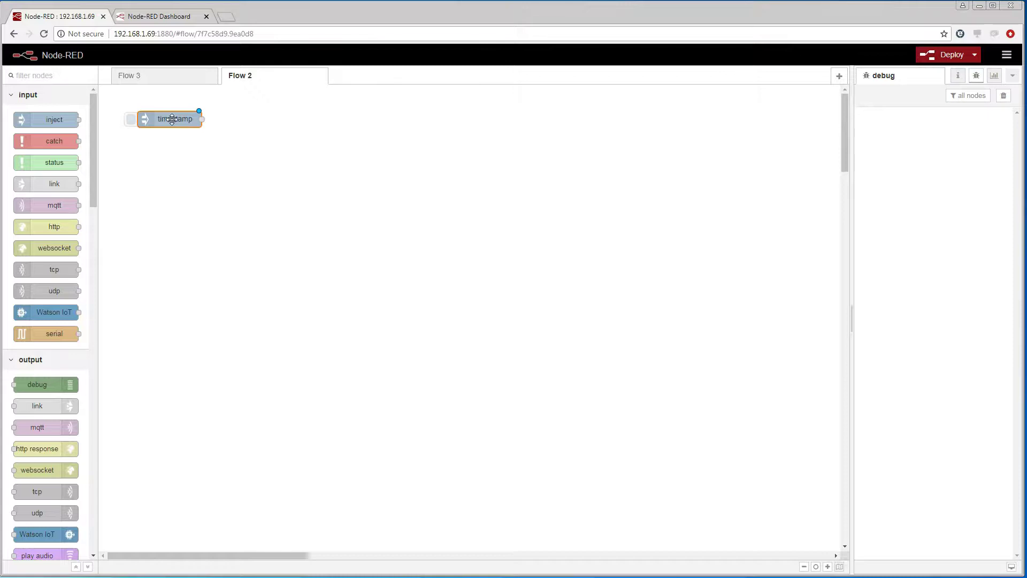
{"action": "double_click", "coordinate": [171, 119]}
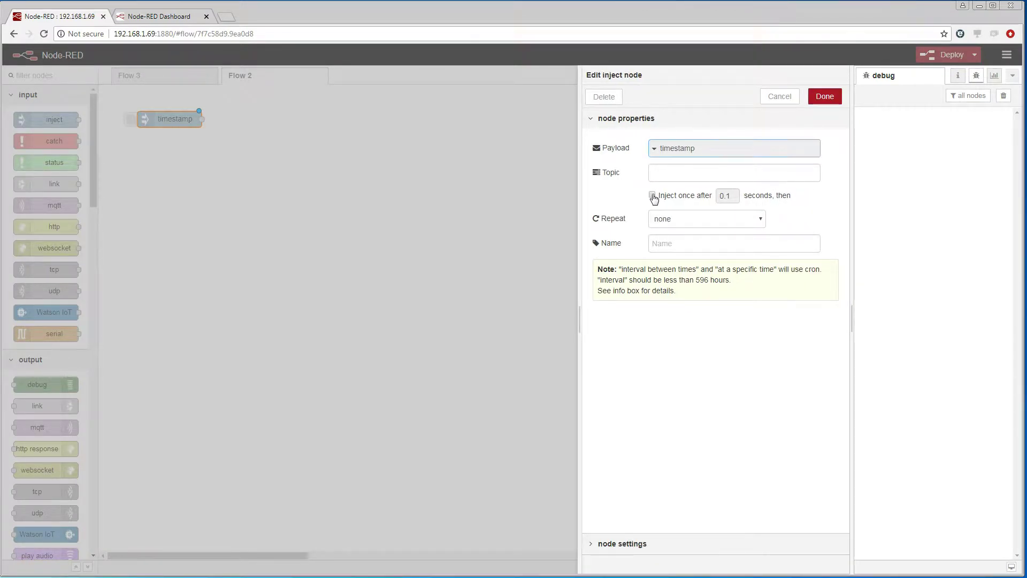
{"action": "left_click", "coordinate": [652, 195]}
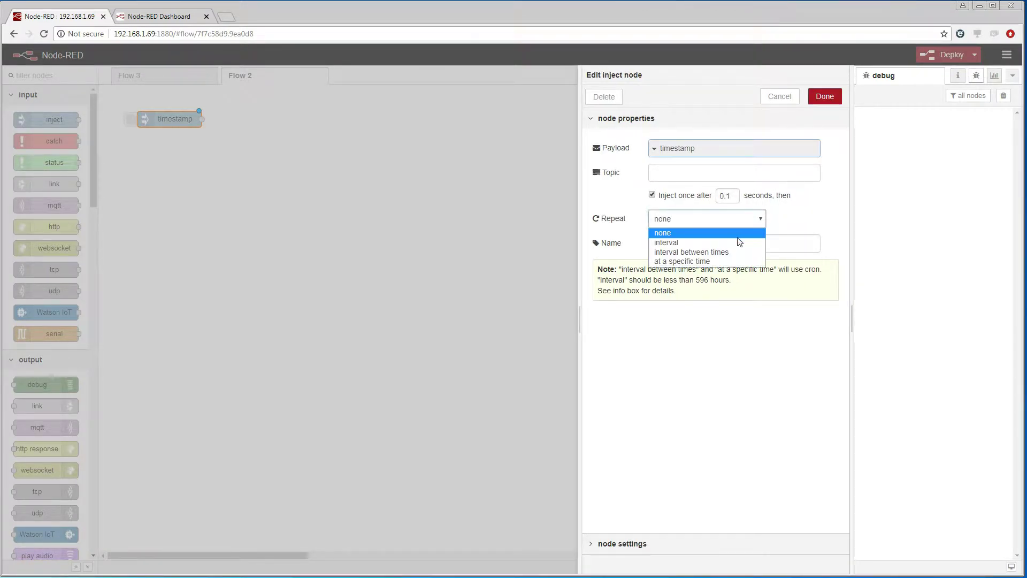
{"action": "left_click", "coordinate": [666, 241]}
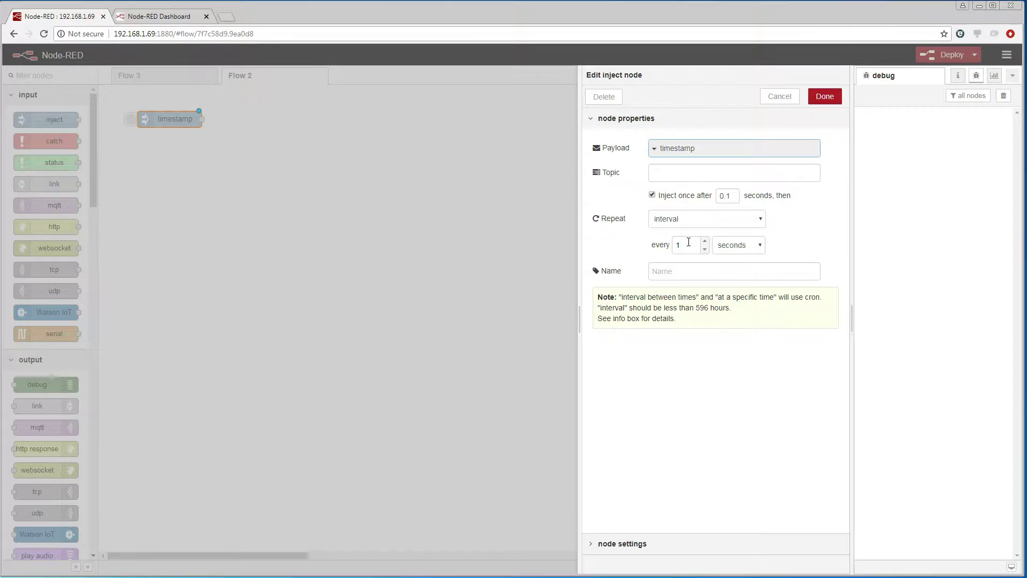
{"action": "type", "text": "10"}
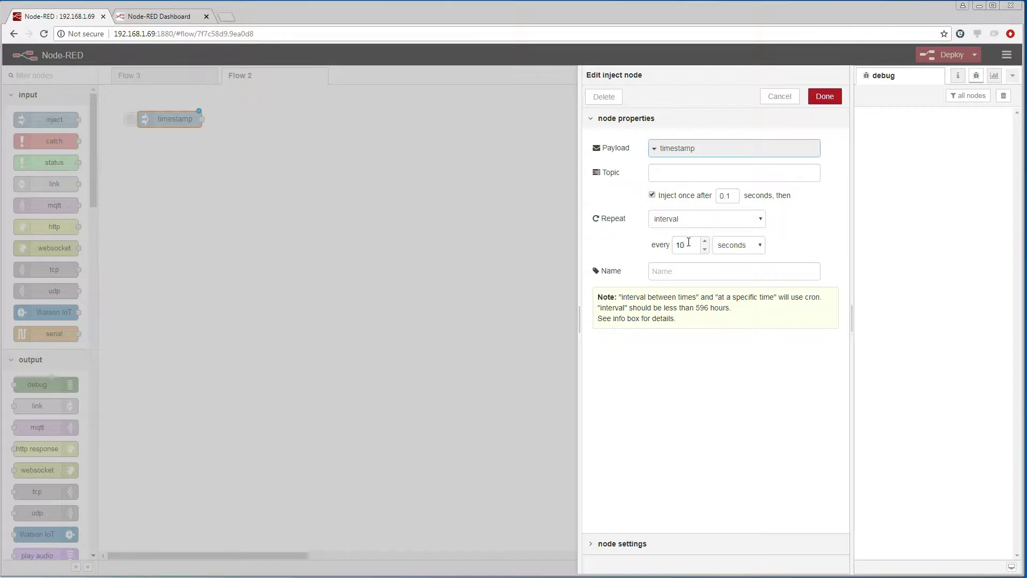
{"action": "left_click", "coordinate": [824, 97]}
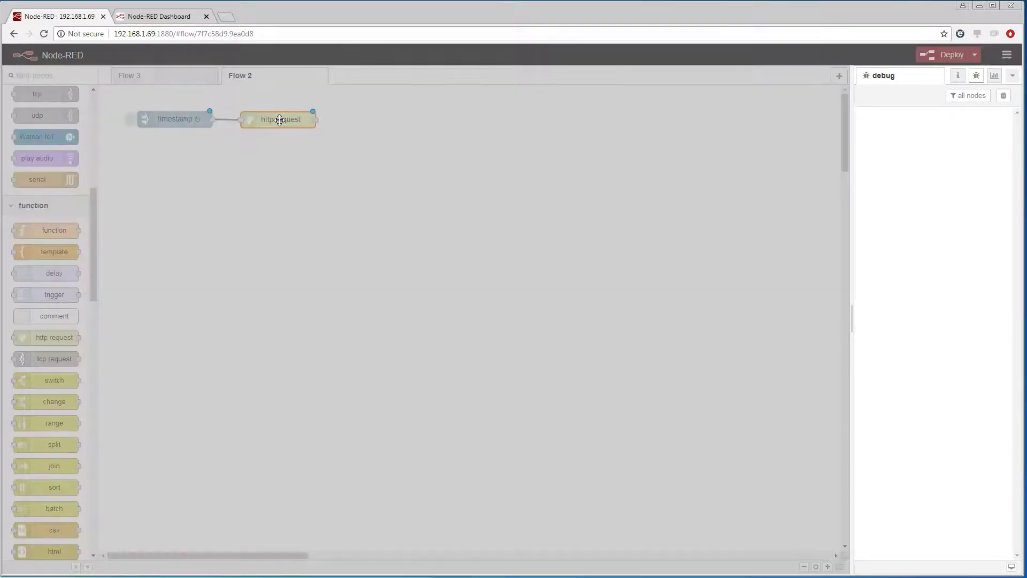
{"action": "double_click", "coordinate": [279, 119]}
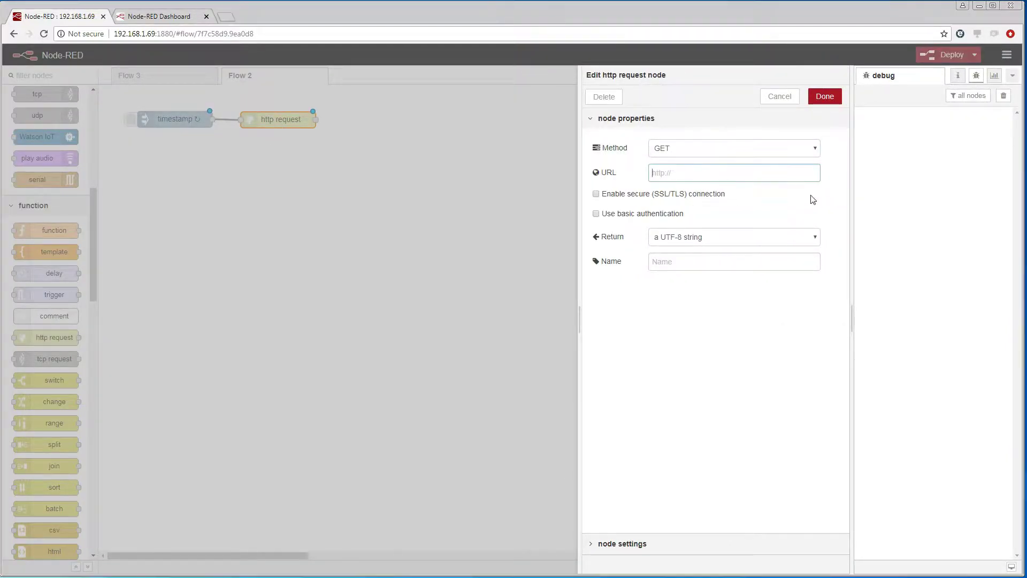
{"action": "type", "text": "http://192.168.1.224/bacnetws/.blt/analog-input,18/present-value?alt=plain"}
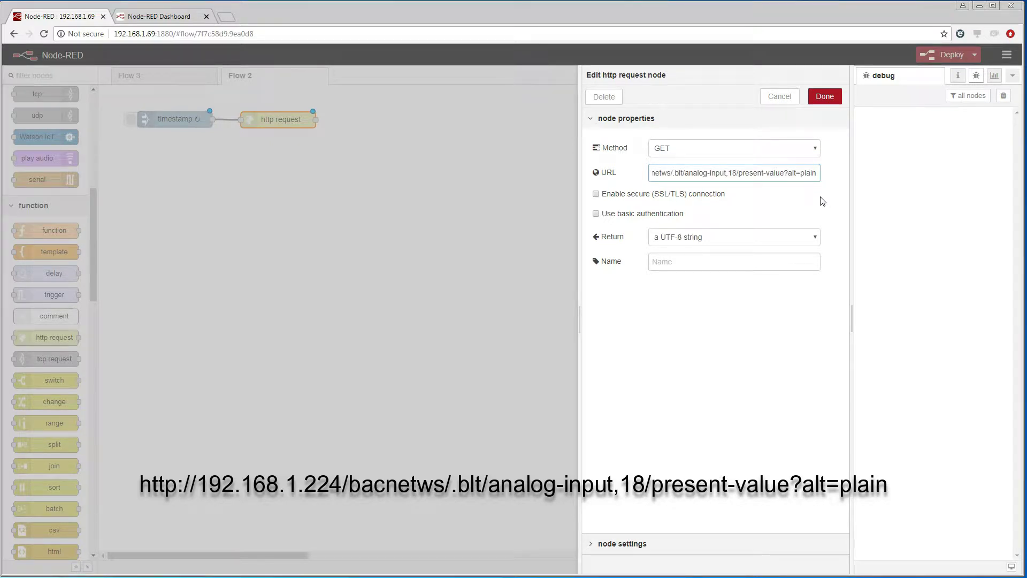
{"action": "mouse_move", "coordinate": [839, 176]}
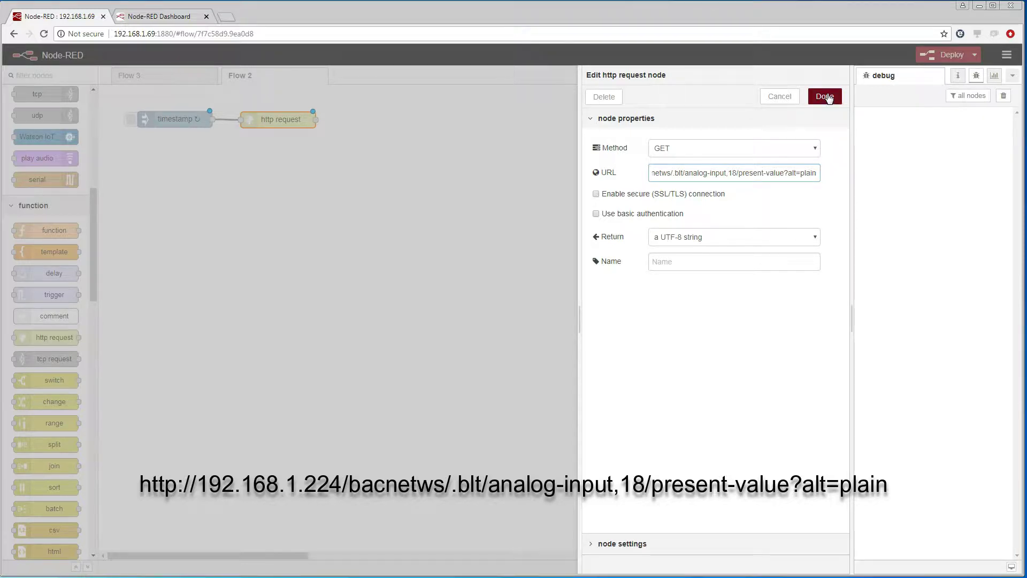
{"action": "left_click", "coordinate": [824, 97]}
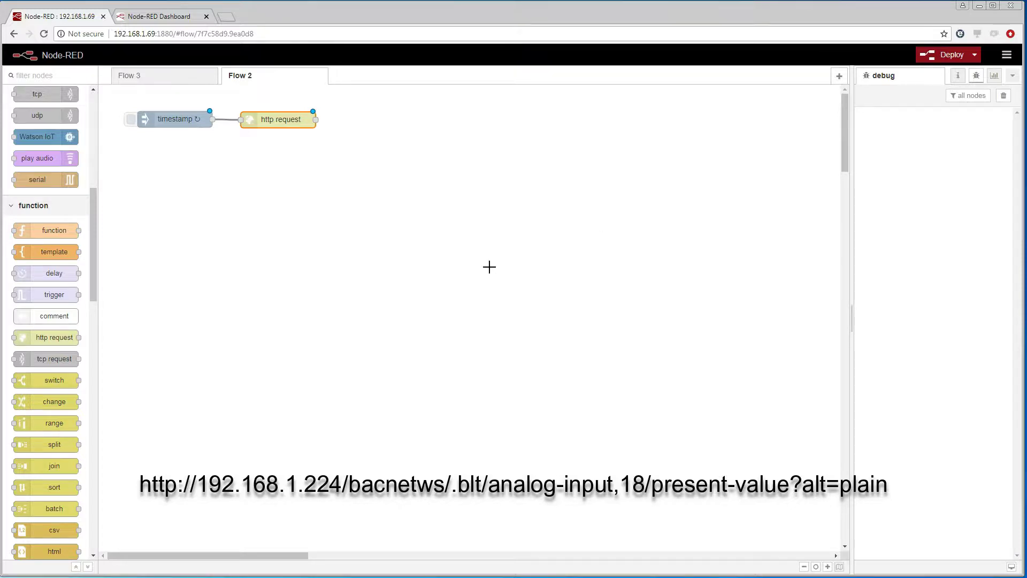
- Wire a dashboard gauge node after the http request and assign it to the Current group
{"action": "scroll", "scroll_direction": "down", "scroll_amount": 3}
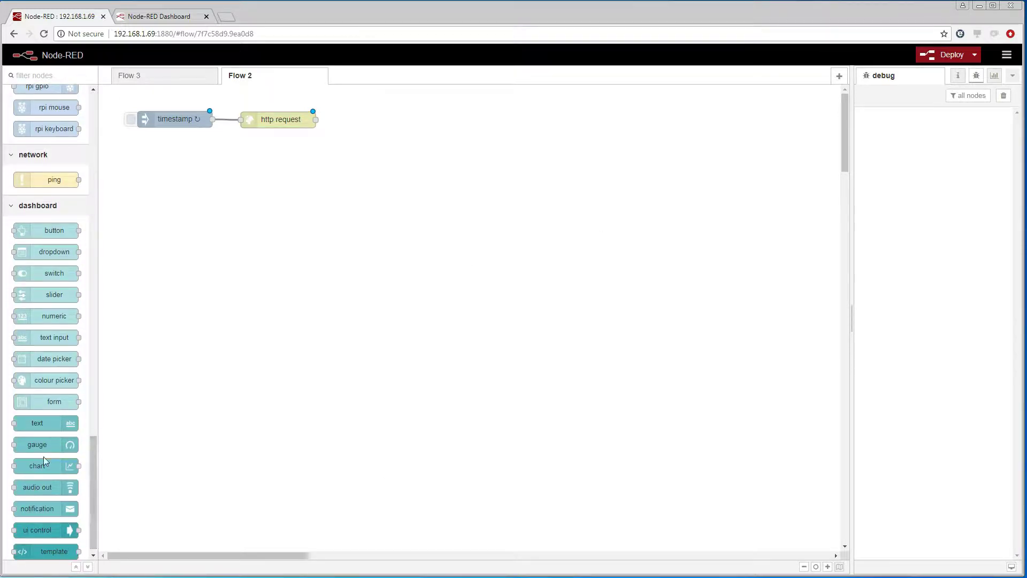
{"action": "left_click_drag", "start_coordinate": [37, 444], "coordinate": [416, 129]}
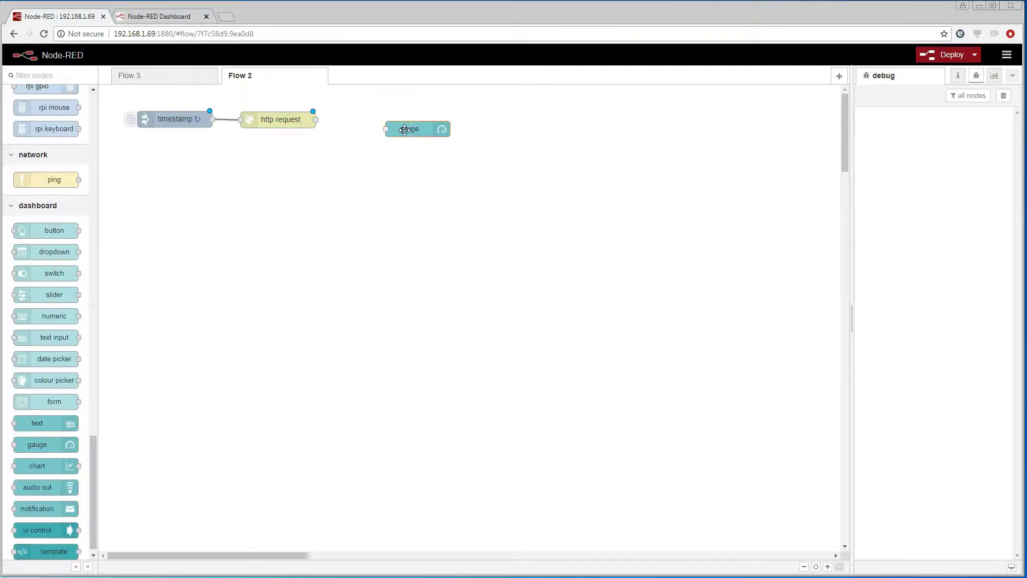
{"action": "left_click_drag", "start_coordinate": [408, 130], "coordinate": [376, 121]}
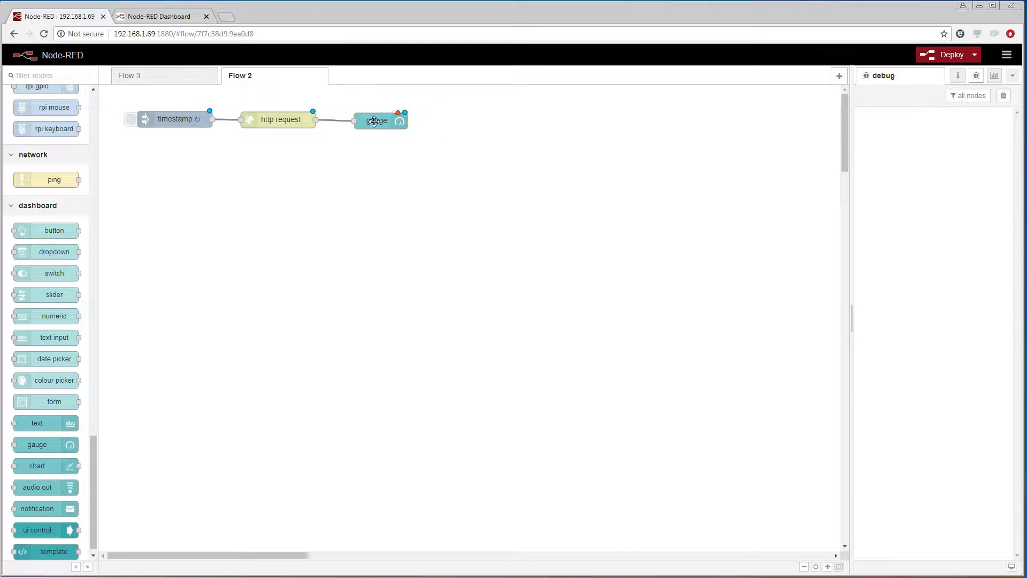
{"action": "double_click", "coordinate": [377, 120]}
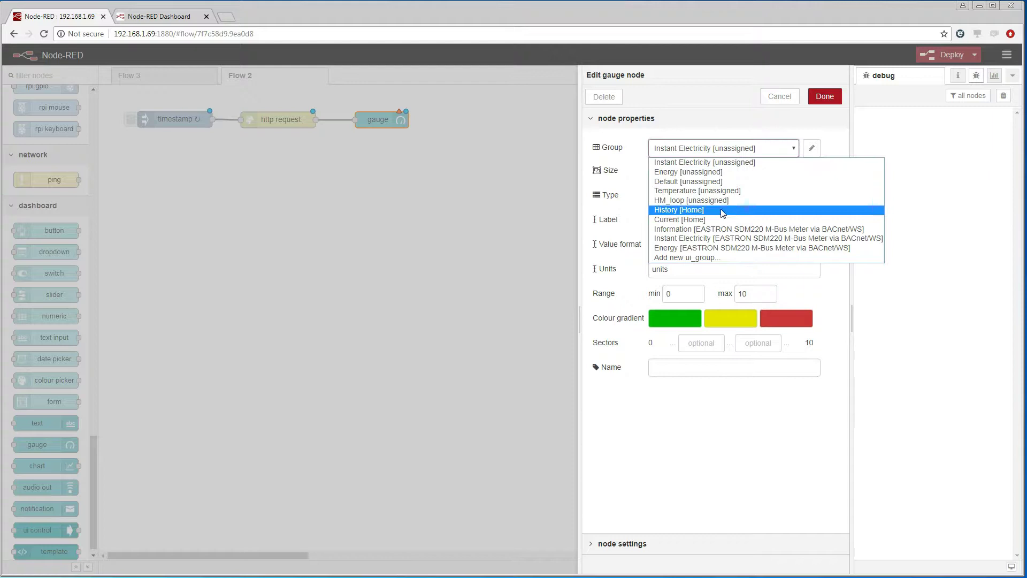
{"action": "left_click", "coordinate": [679, 219]}
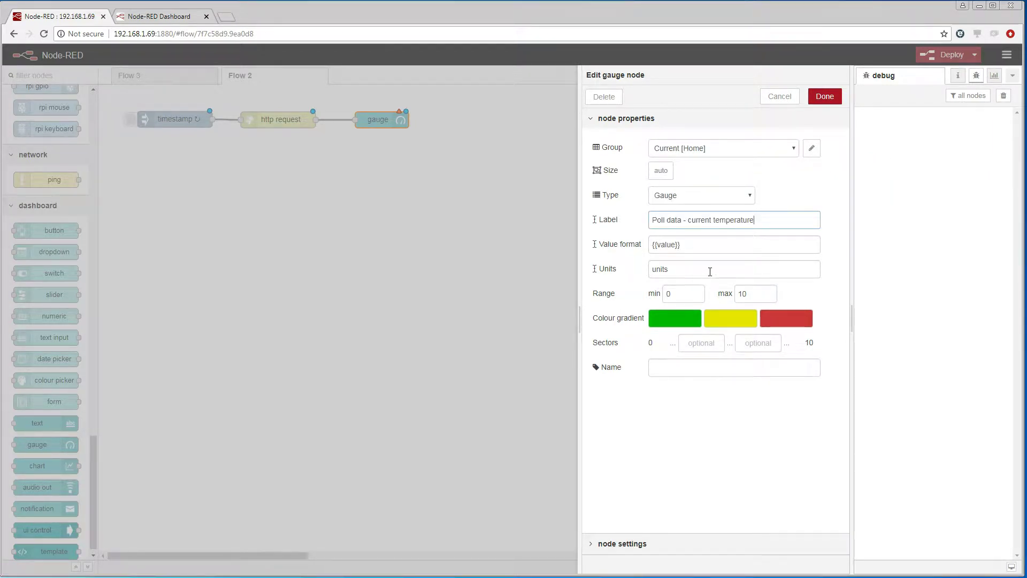
- Give the gauge units °C, range 15 to 40 and sector boundaries at 22 and 30
{"action": "type", "text": "°C"}
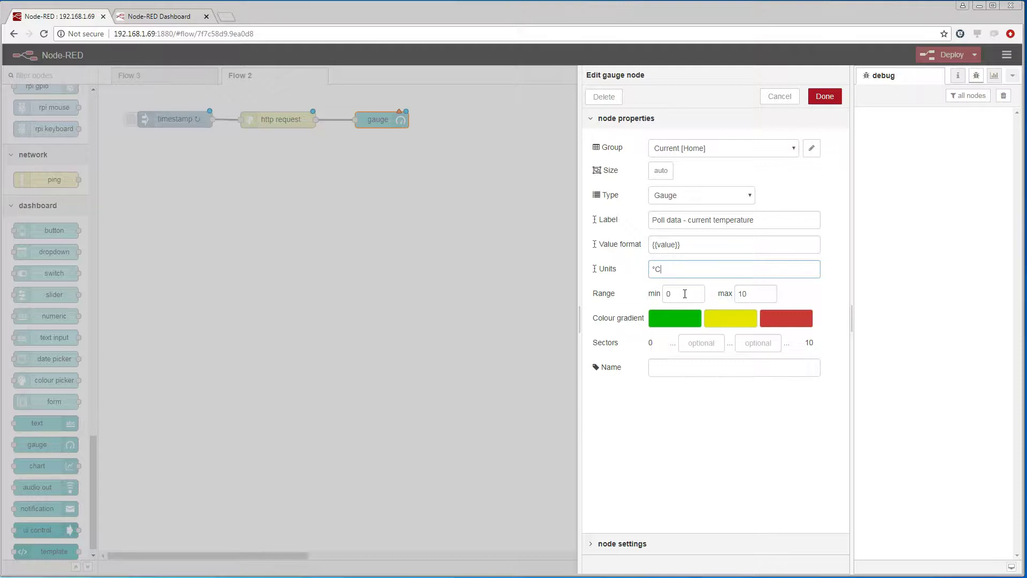
{"action": "type", "text": "15"}
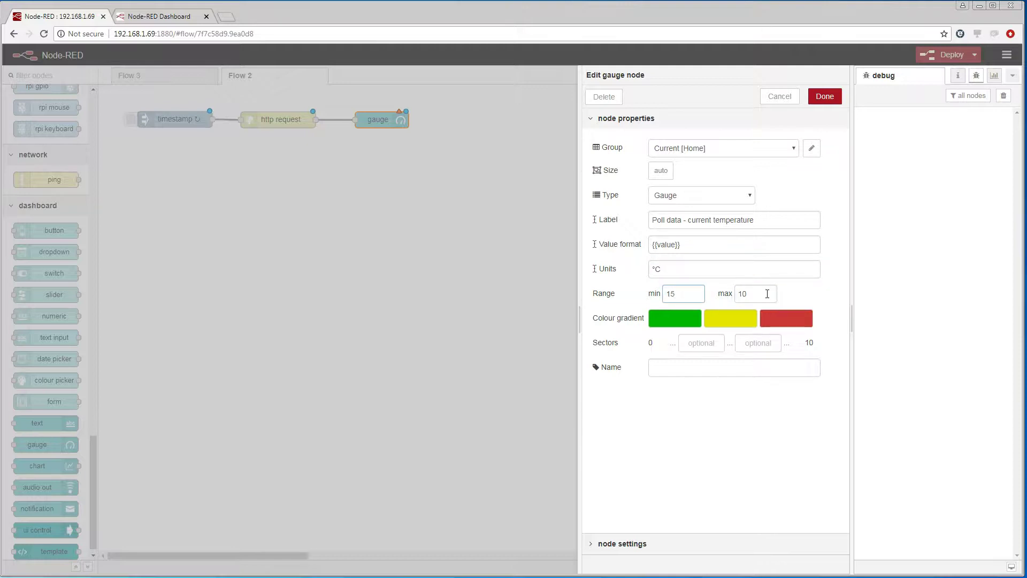
{"action": "type", "text": "40"}
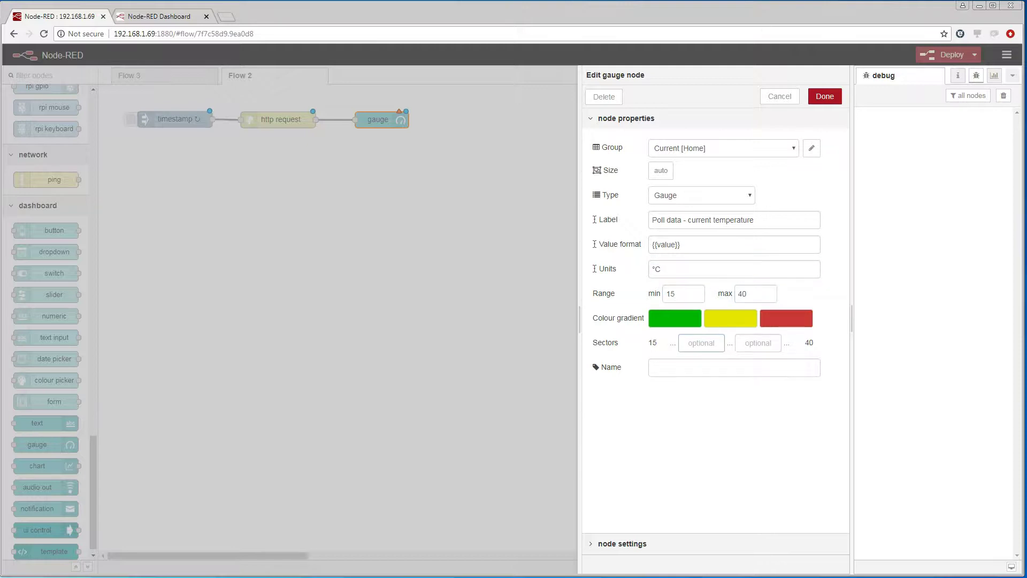
{"action": "type", "text": "22"}
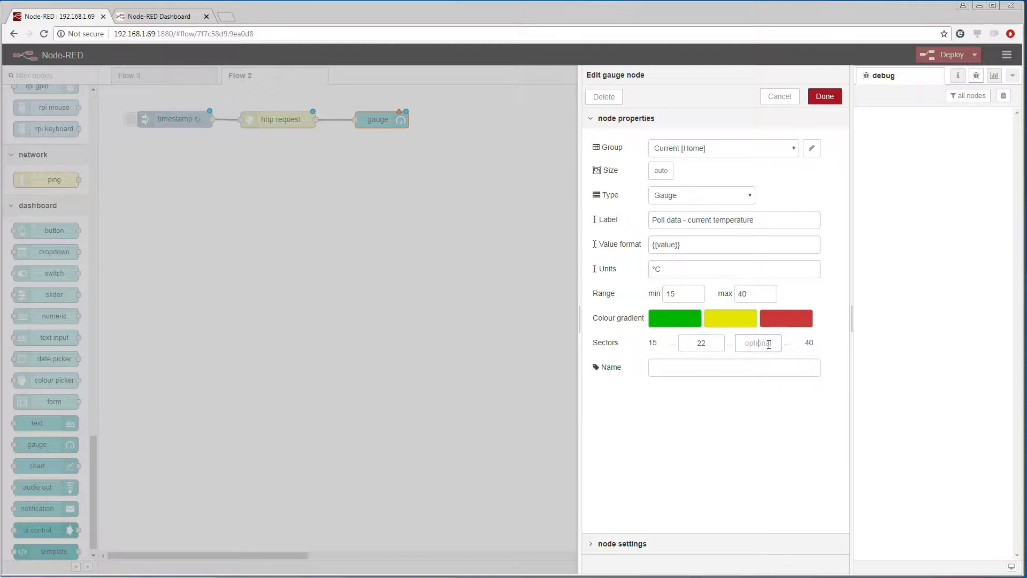
{"action": "type", "text": "30"}
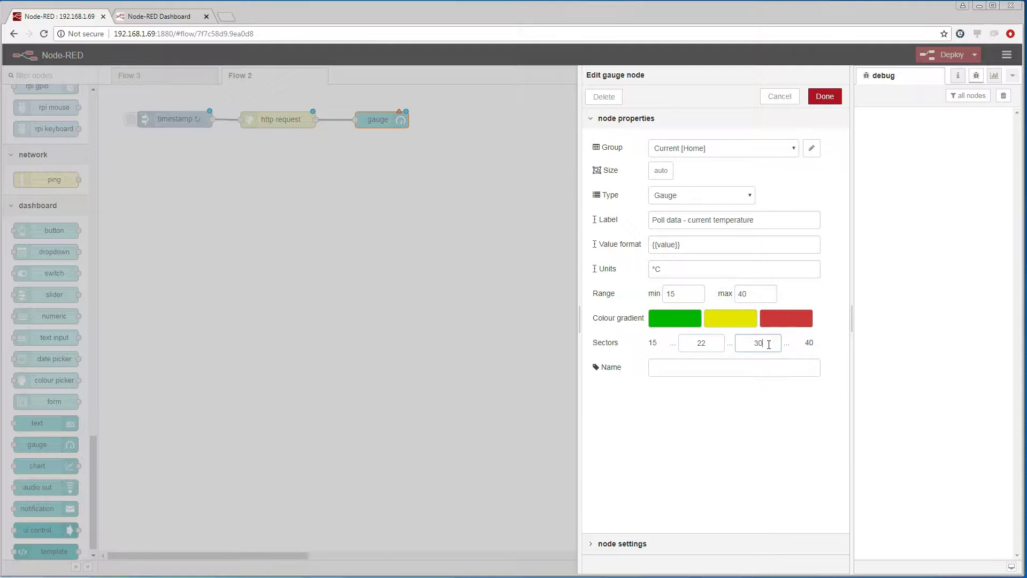
{"action": "left_click", "coordinate": [824, 97]}
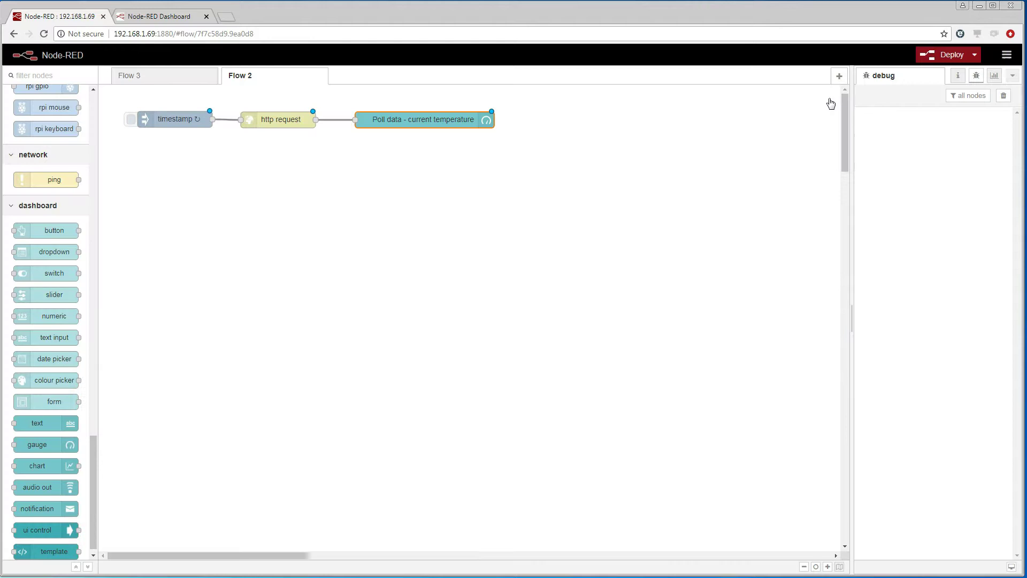
- Deploy Flow 2 and confirm the dashboard gauge shows the live temperature near 27 °C
{"action": "left_click", "coordinate": [946, 55]}
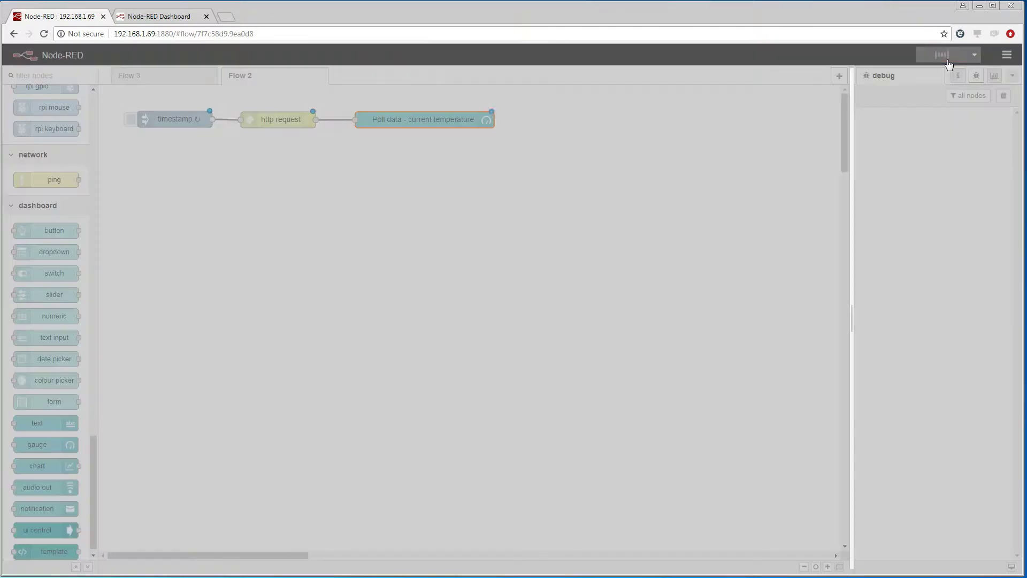
{"action": "left_click", "coordinate": [944, 55]}
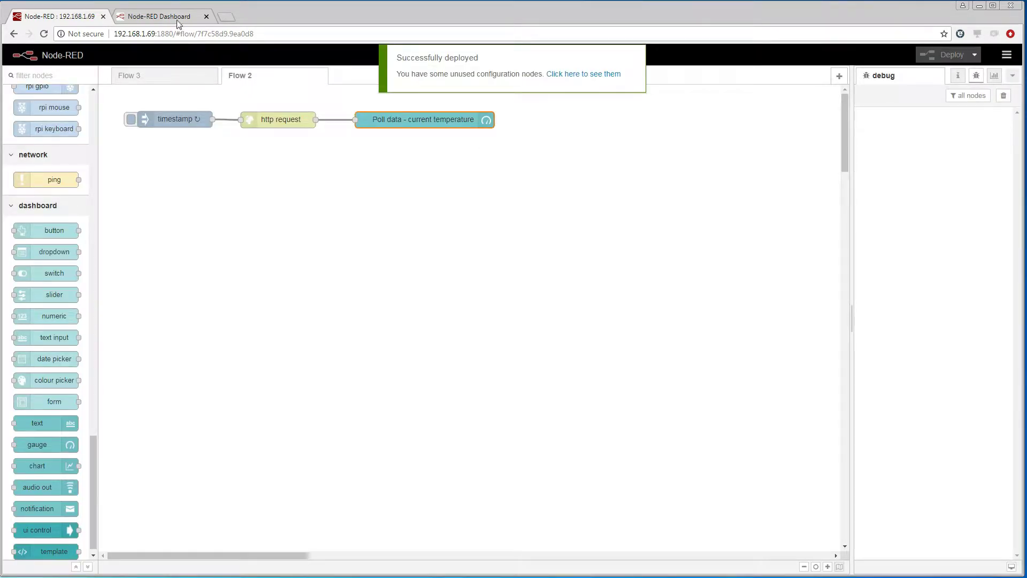
{"action": "left_click", "coordinate": [157, 16]}
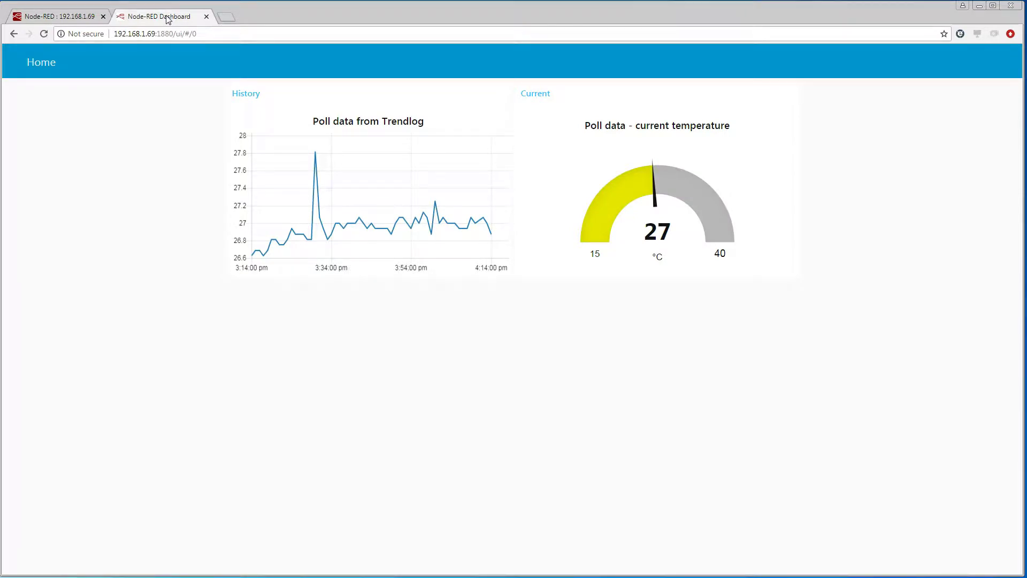
{"action": "mouse_move", "coordinate": [777, 215]}
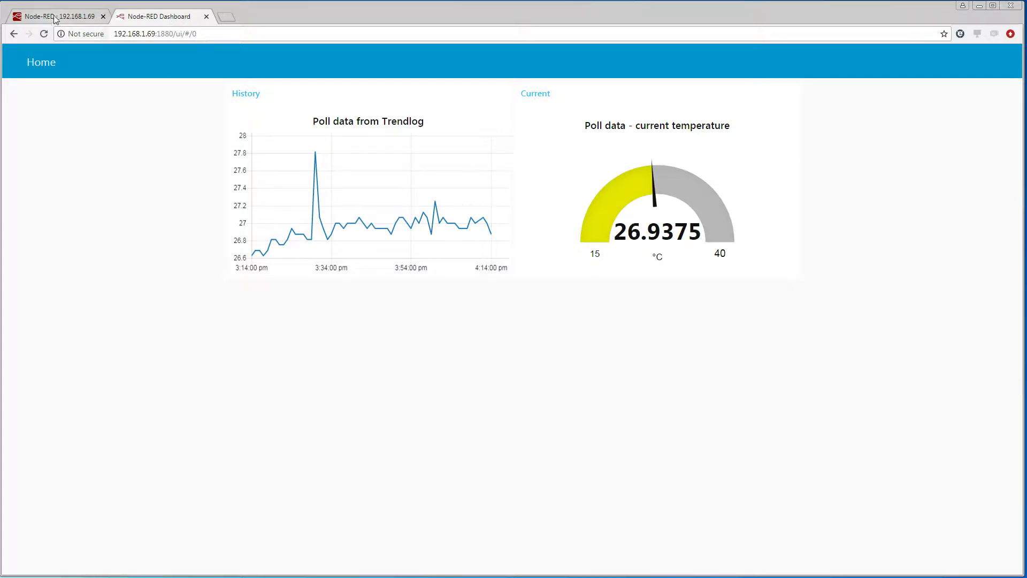
{"action": "left_click", "coordinate": [51, 16]}
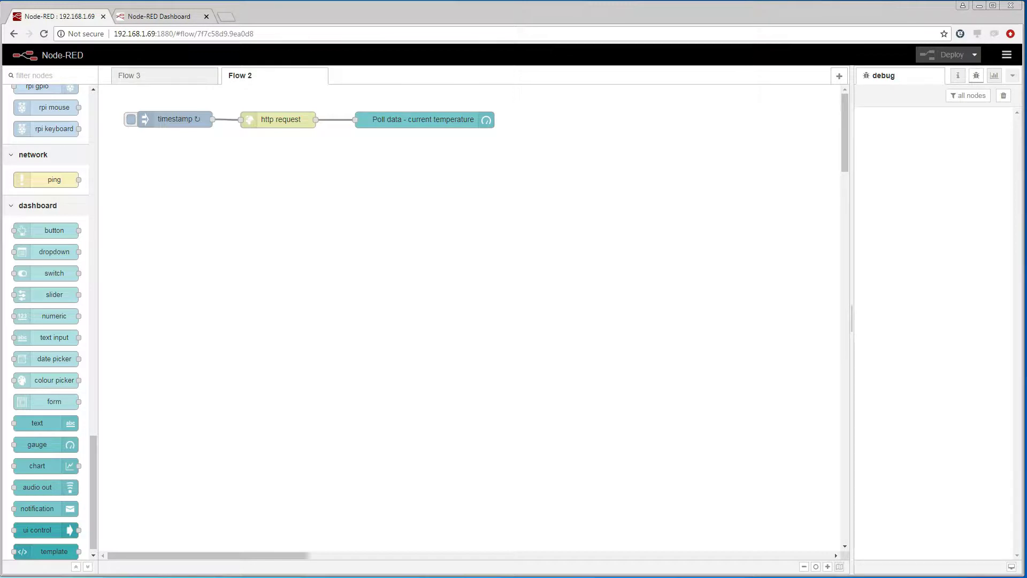
{"action": "mouse_move", "coordinate": [137, 417]}
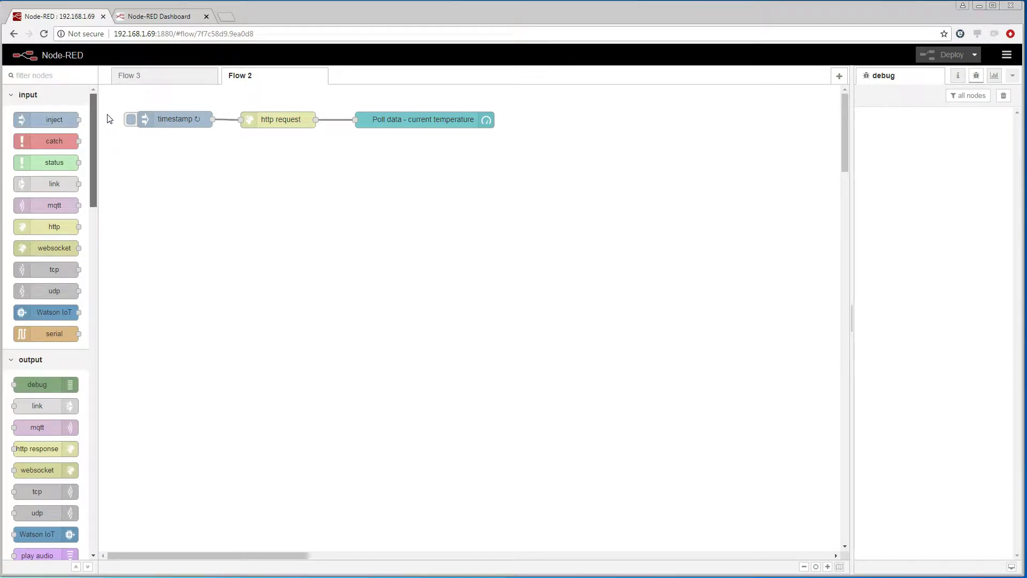
- Place a second inject node 'Start COV subscriptions' firing once at start then every 65 seconds
{"action": "left_click_drag", "start_coordinate": [47, 118], "coordinate": [169, 164]}
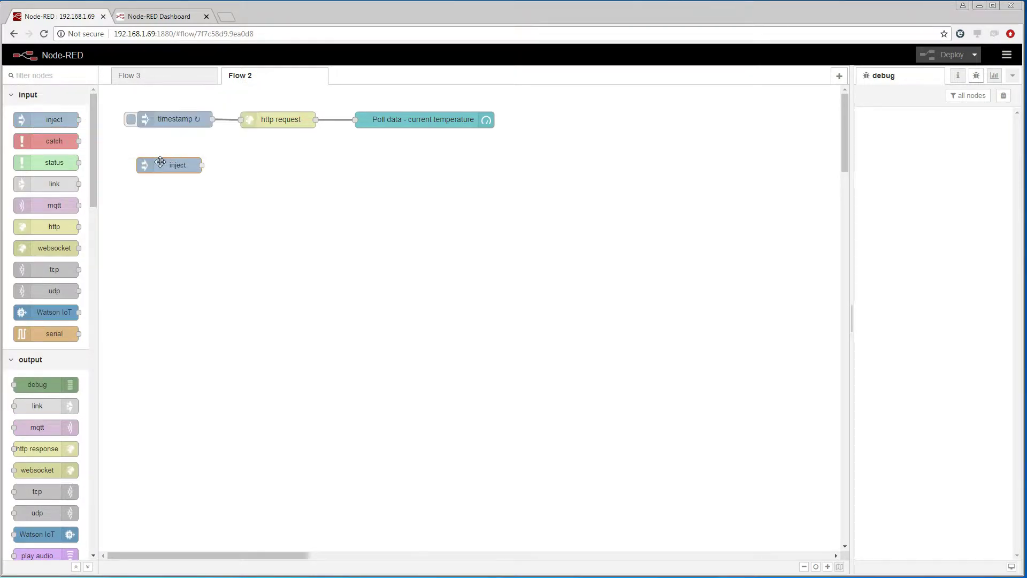
{"action": "left_click_drag", "start_coordinate": [169, 165], "coordinate": [176, 163]}
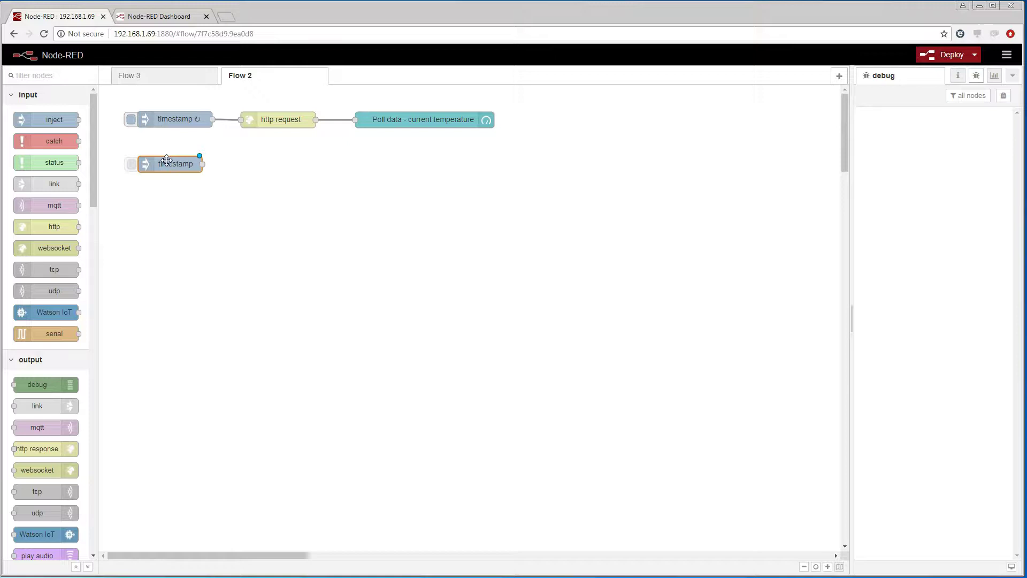
{"action": "double_click", "coordinate": [171, 164]}
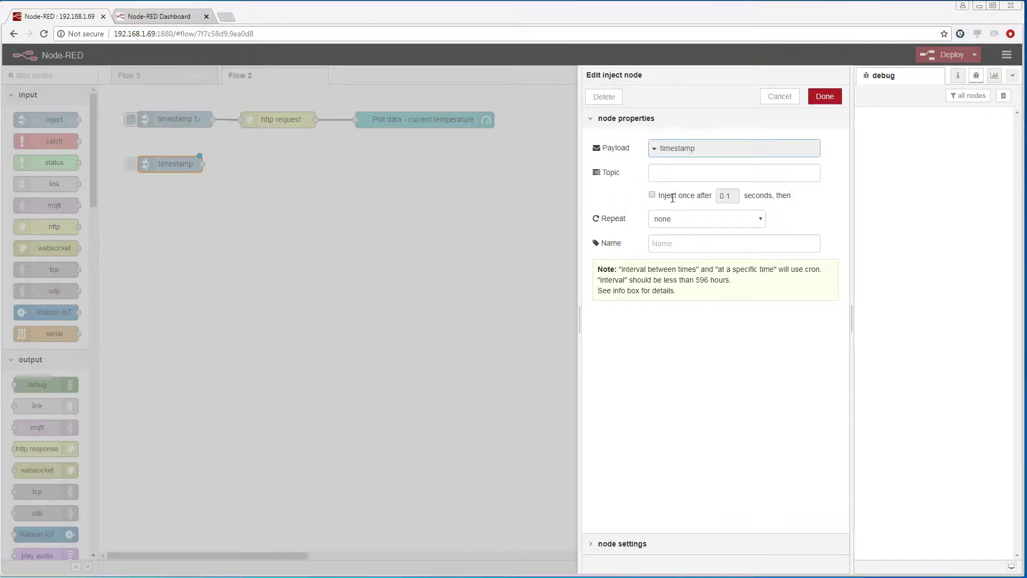
{"action": "type", "text": "Start COV subscriptions"}
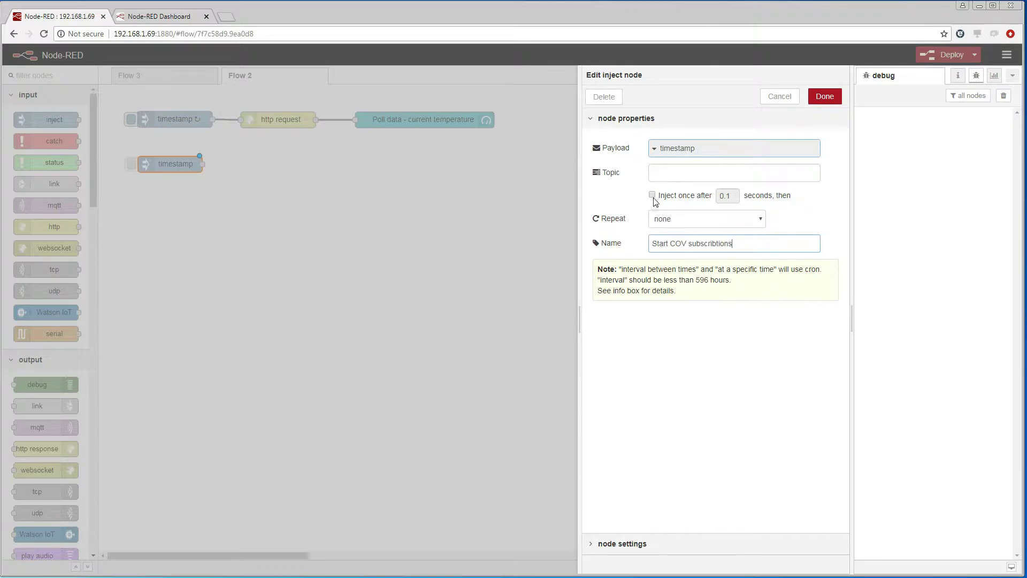
{"action": "left_click", "coordinate": [707, 218]}
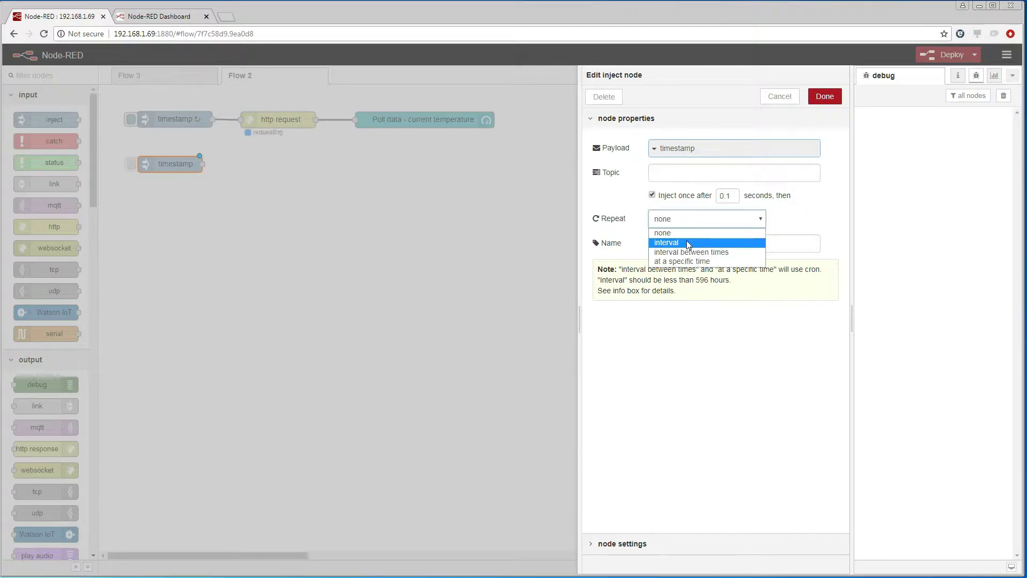
{"action": "left_click", "coordinate": [666, 242]}
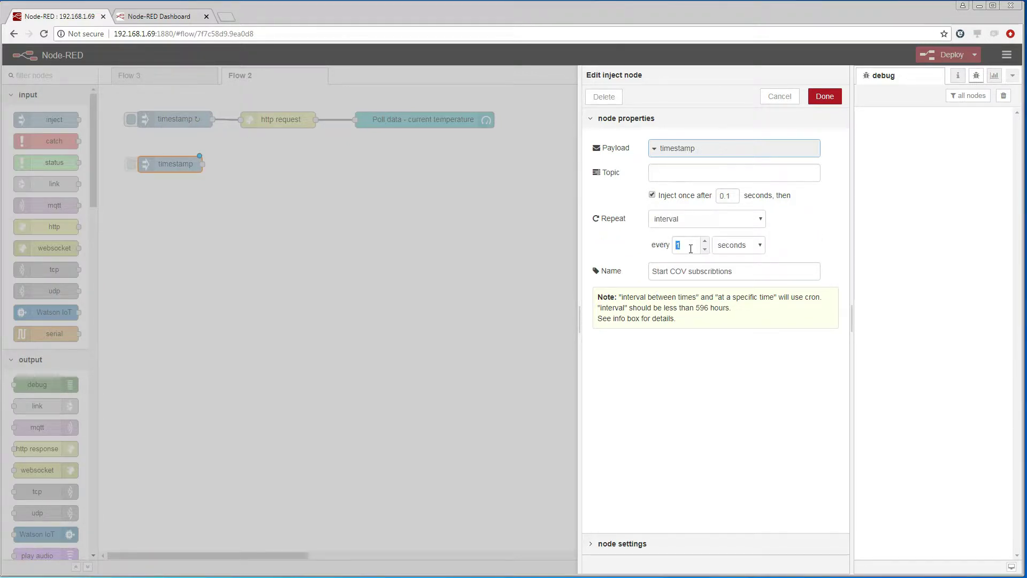
{"action": "type", "text": "65"}
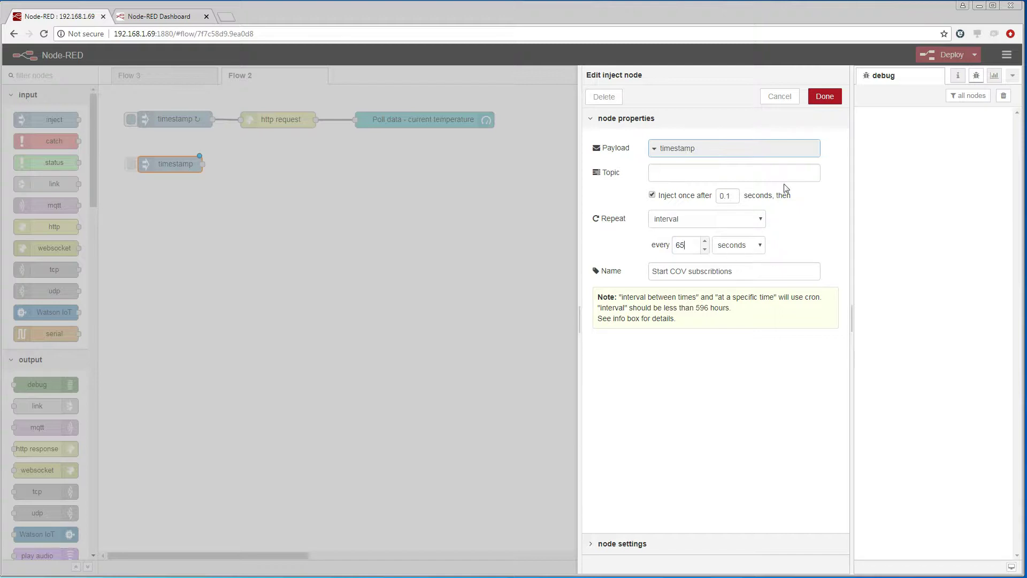
{"action": "left_click", "coordinate": [824, 97]}
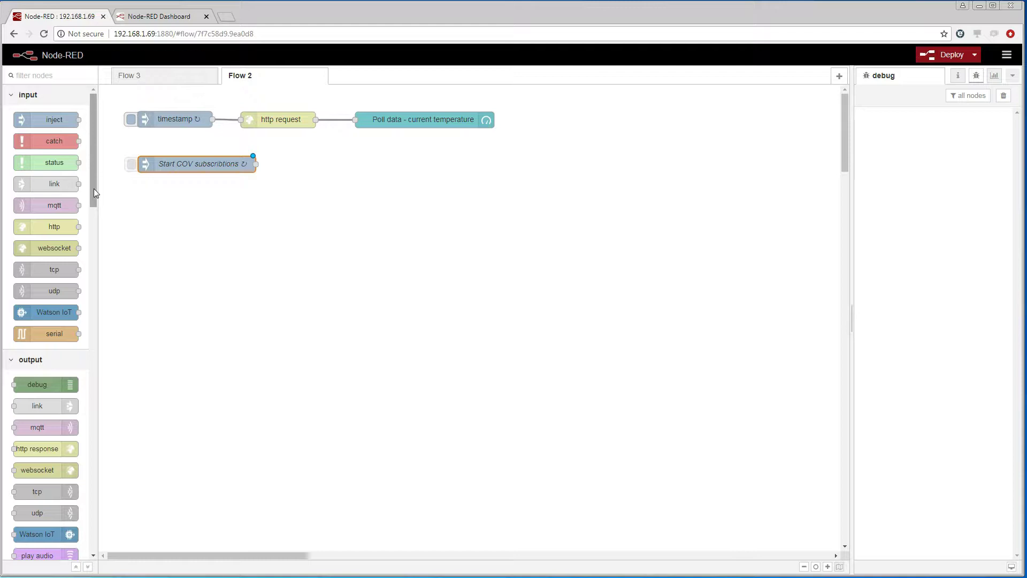
- Add an http input node 'COV from HTTP push notification' accepting POST at /cov-http
{"action": "left_click_drag", "start_coordinate": [53, 226], "coordinate": [171, 206]}
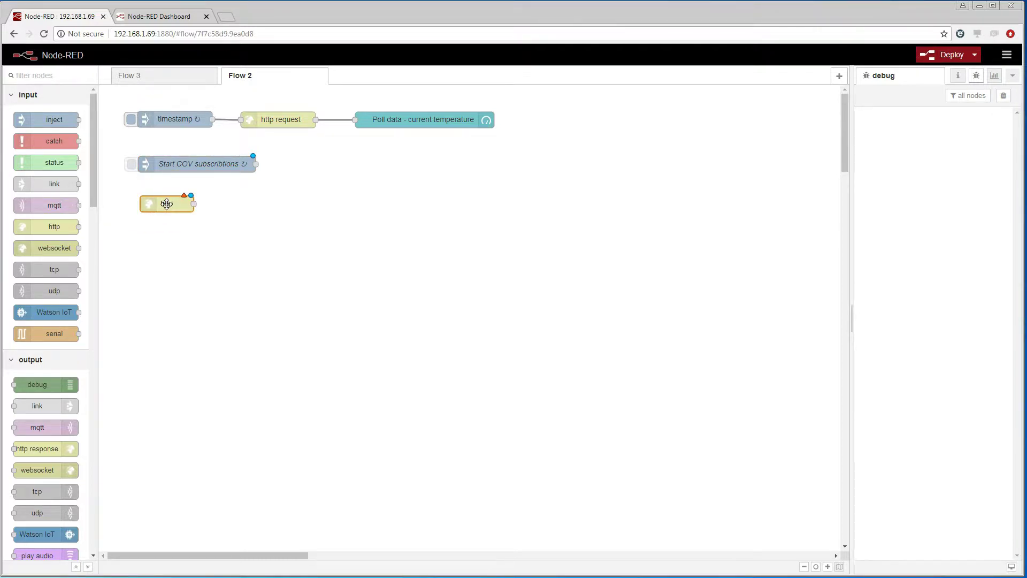
{"action": "double_click", "coordinate": [166, 203]}
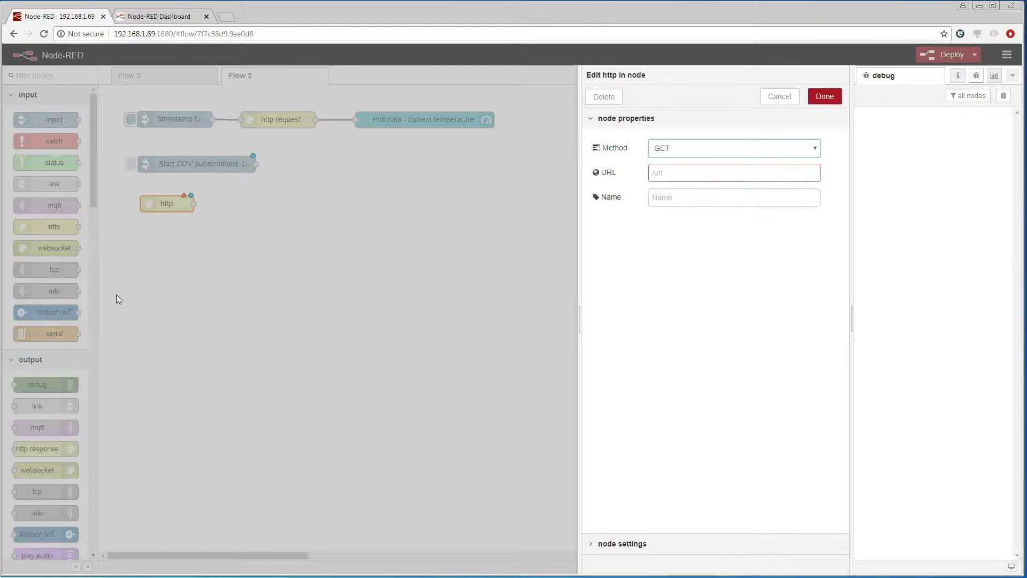
{"action": "left_click", "coordinate": [734, 147]}
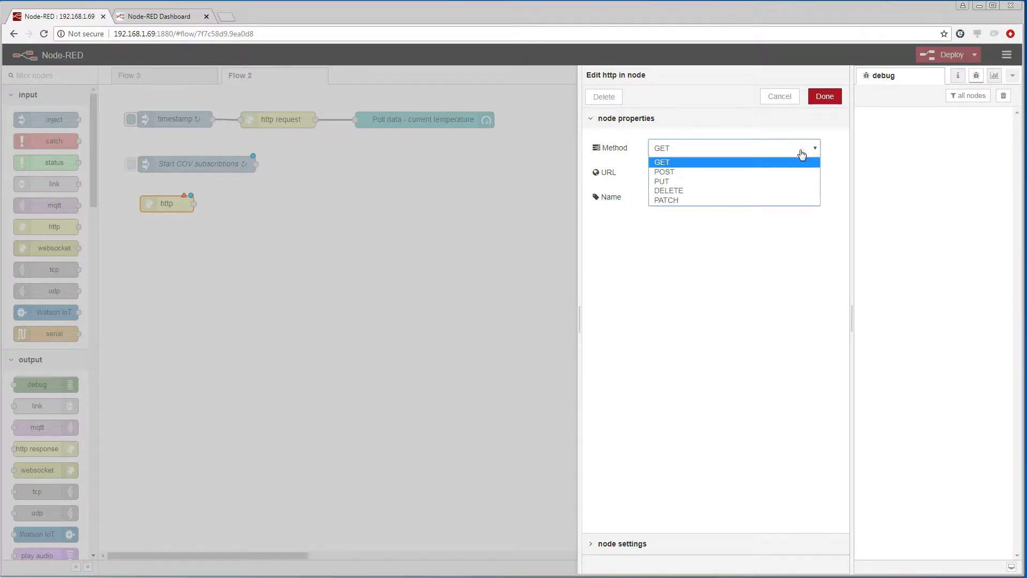
{"action": "mouse_move", "coordinate": [762, 171]}
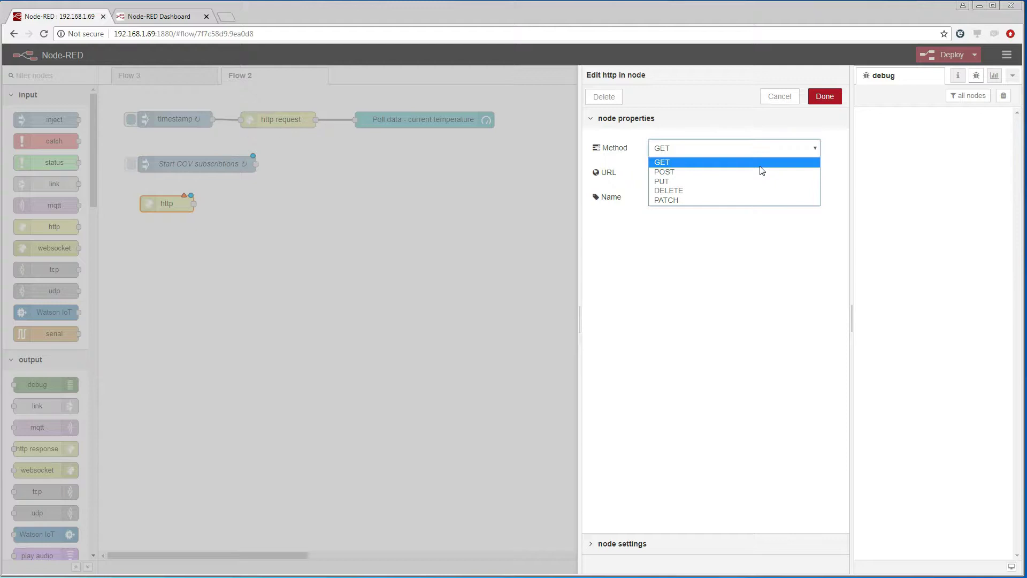
{"action": "left_click", "coordinate": [663, 172]}
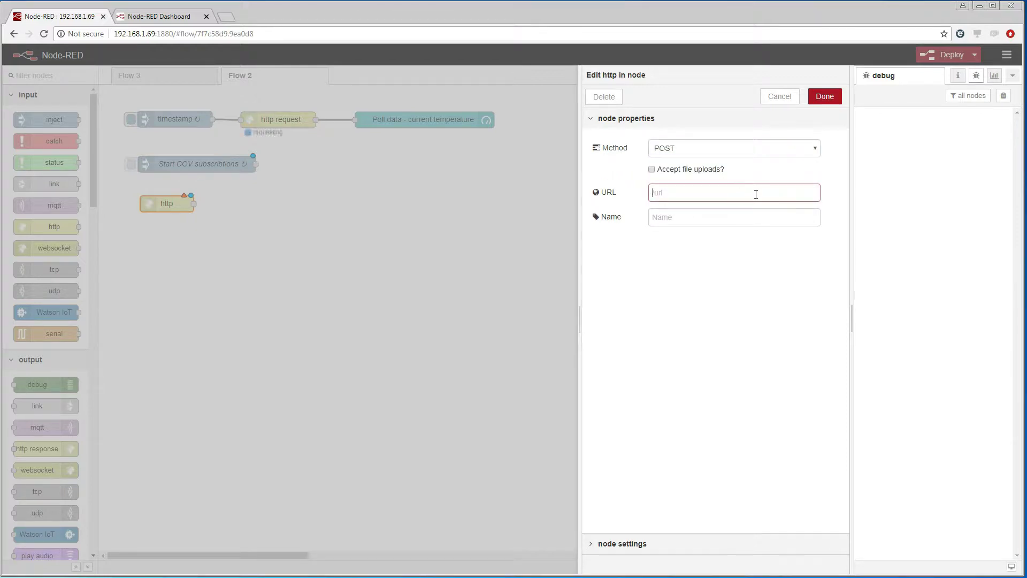
{"action": "type", "text": "/cov-http"}
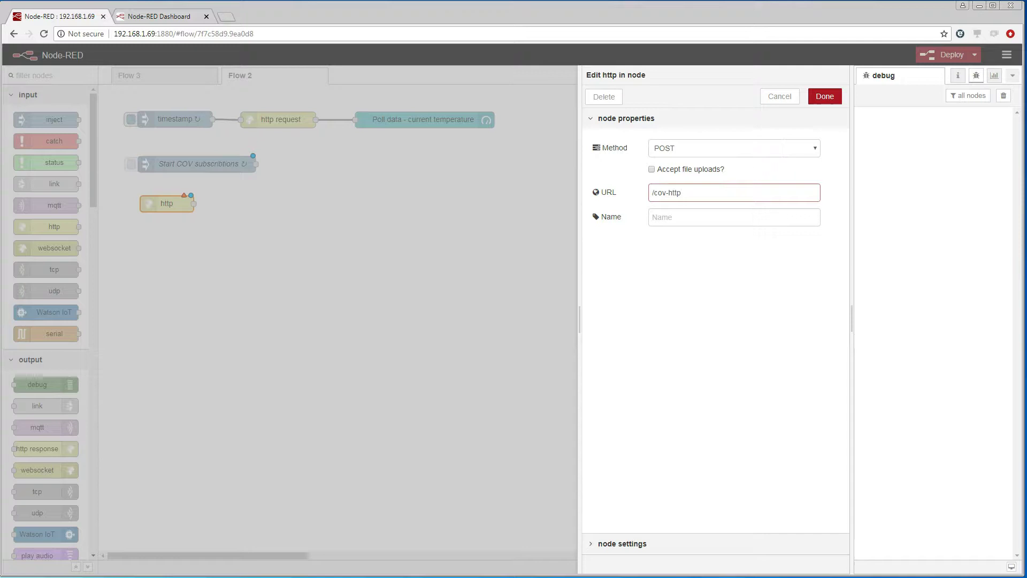
{"action": "type", "text": "COV from HTTP push notification"}
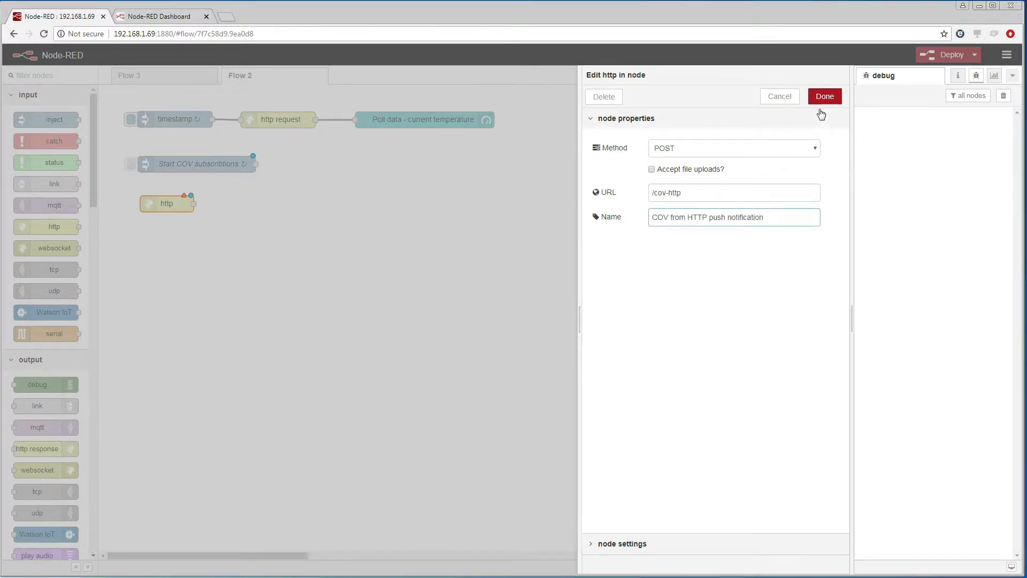
{"action": "left_click", "coordinate": [824, 96]}
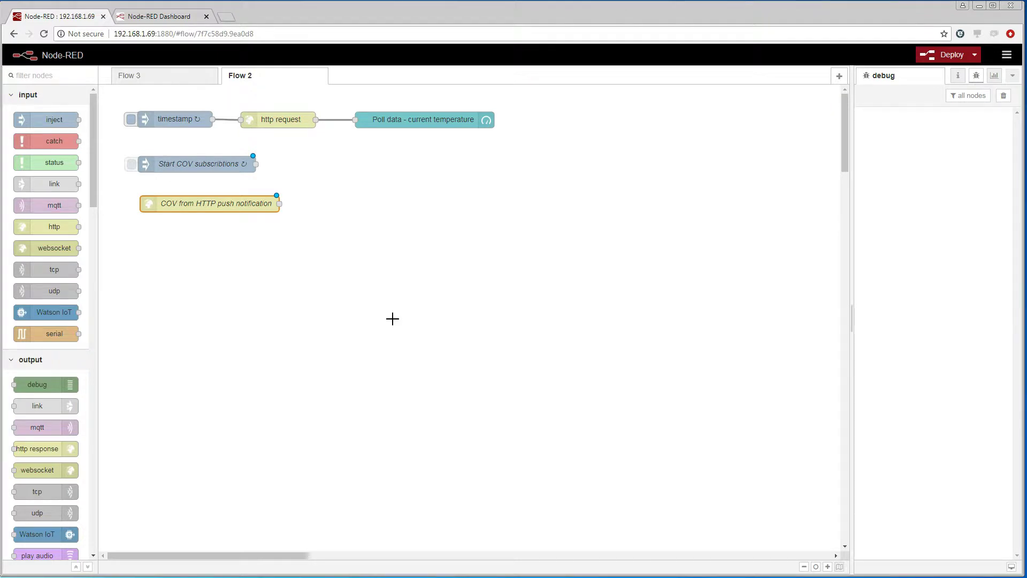
- Wire an http response node 'Send OK back to DINGO BACnet/WS' after the COV input
{"action": "left_click_drag", "start_coordinate": [36, 449], "coordinate": [400, 220]}
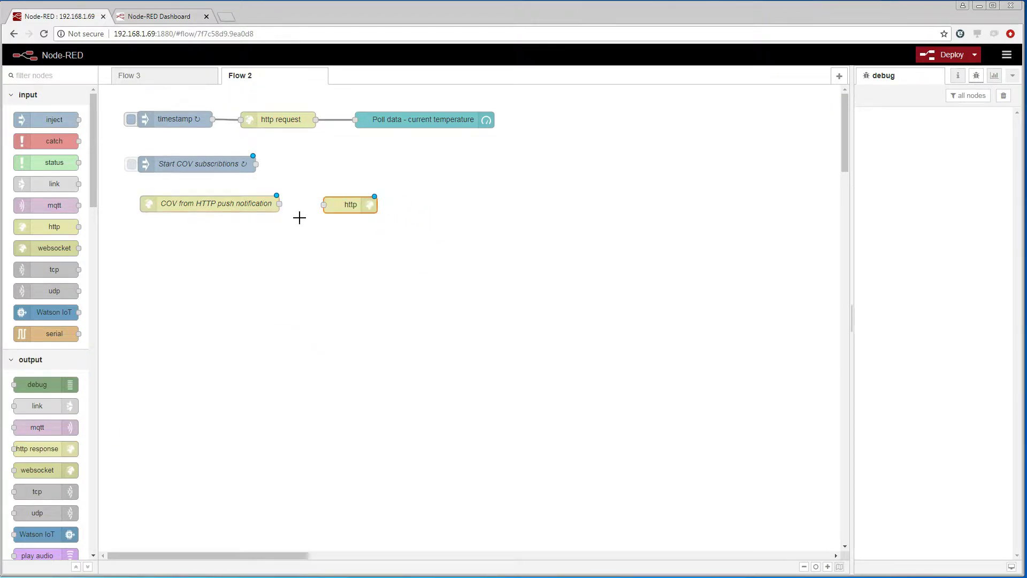
{"action": "left_click_drag", "start_coordinate": [279, 203], "coordinate": [322, 203]}
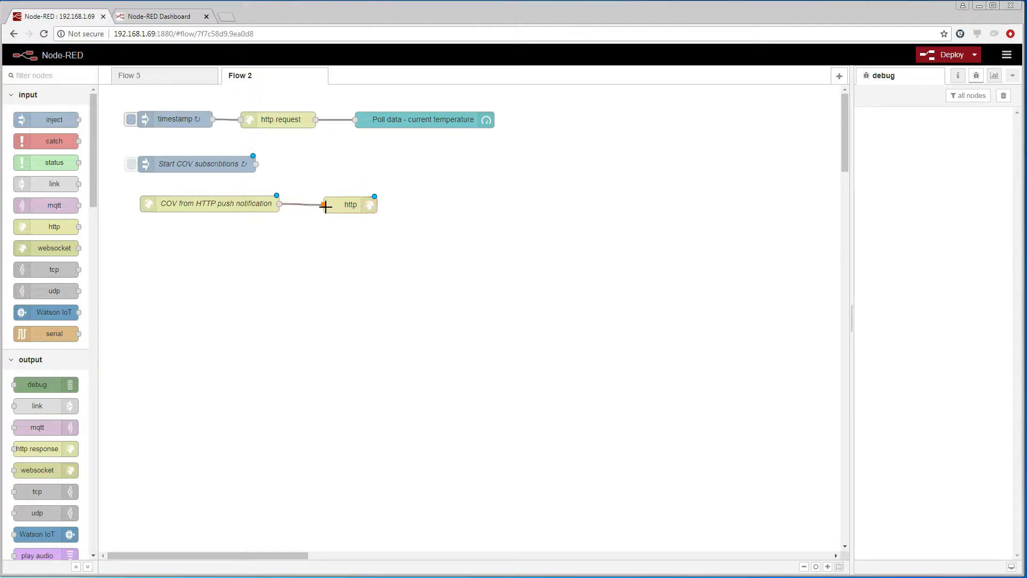
{"action": "double_click", "coordinate": [350, 204]}
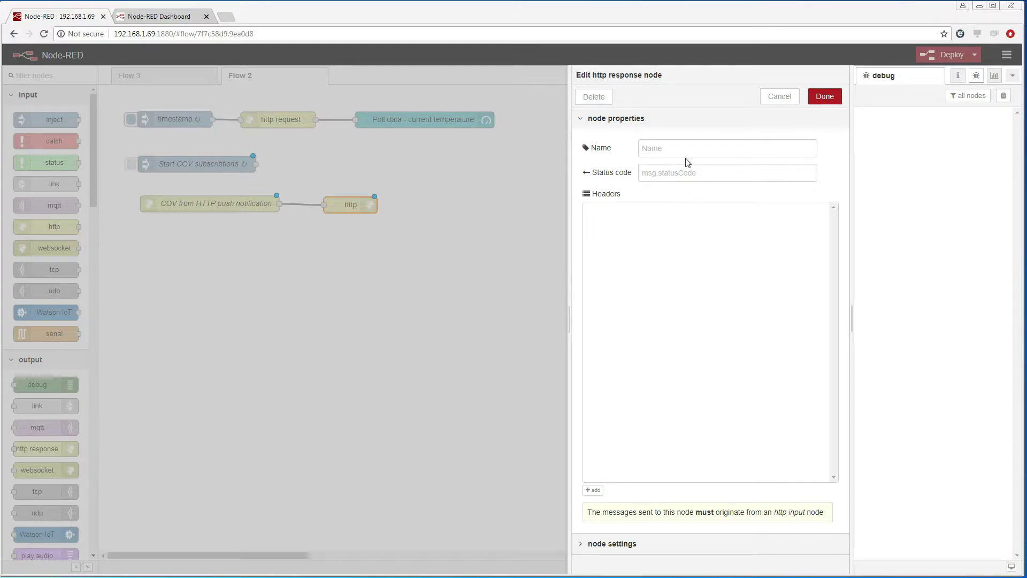
{"action": "type", "text": "Send OK back to DINGO BACnet/WS"}
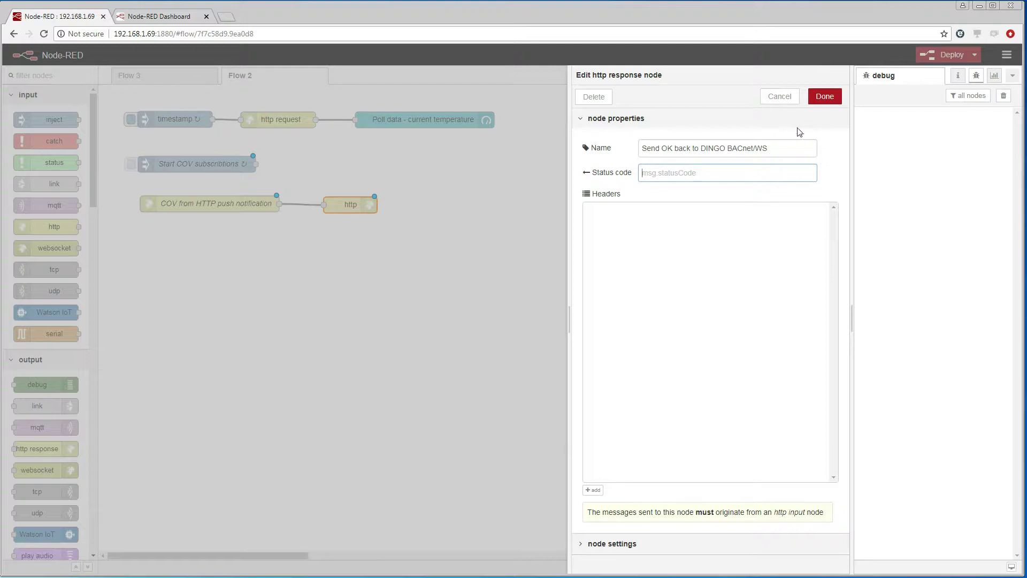
{"action": "left_click", "coordinate": [824, 96]}
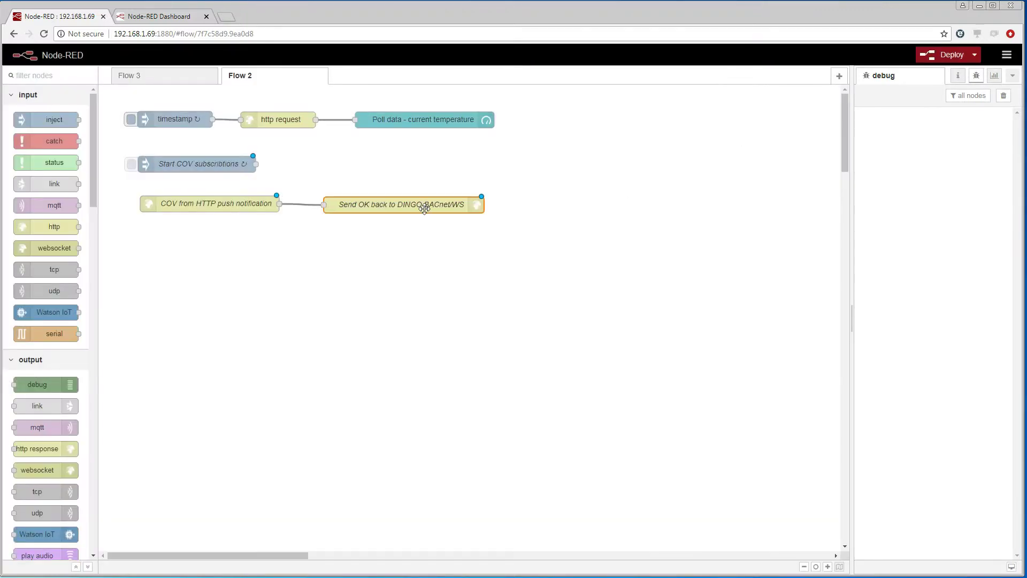
{"action": "scroll", "scroll_direction": "down", "scroll_amount": 3}
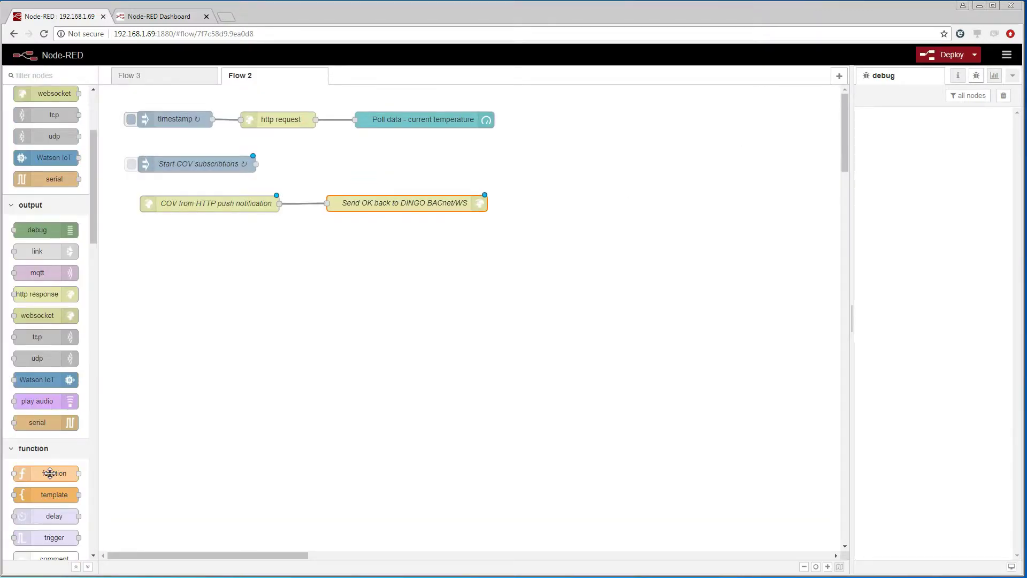
- Place a function node beside the inject node and name it 'COV subscribe params'
{"action": "left_click_drag", "start_coordinate": [46, 473], "coordinate": [321, 164]}
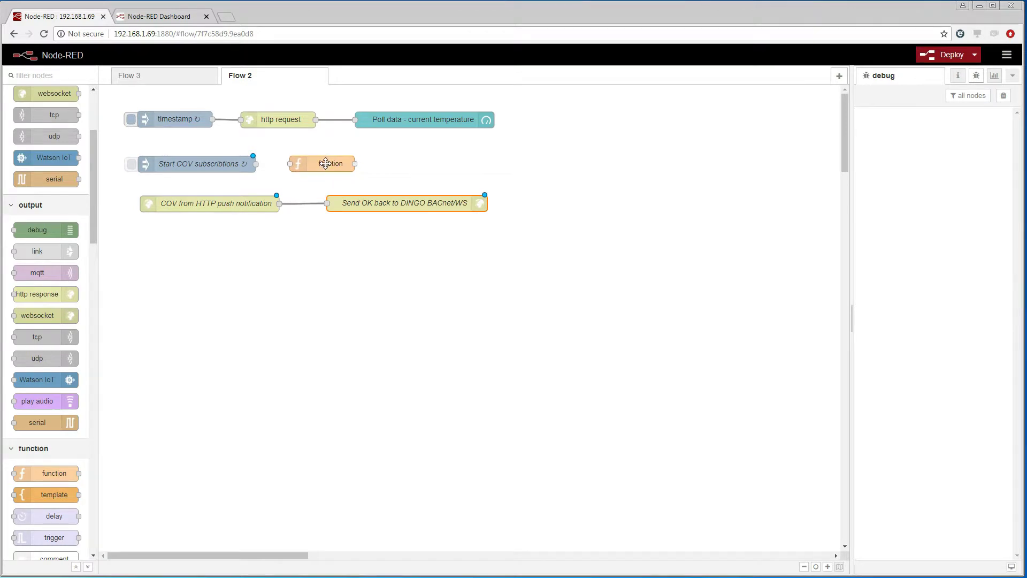
{"action": "double_click", "coordinate": [323, 162]}
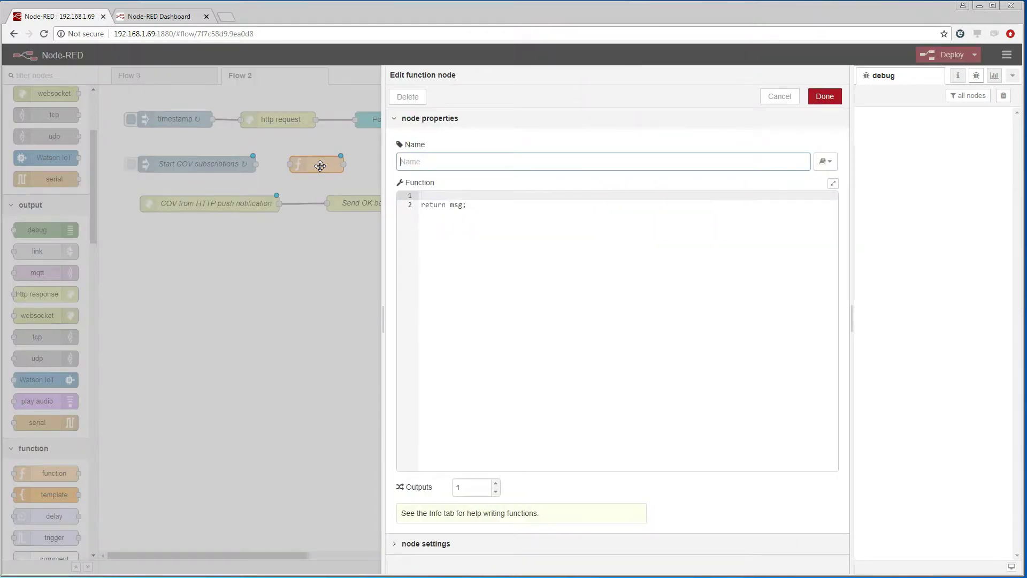
{"action": "type", "text": "COV subscribe params"}
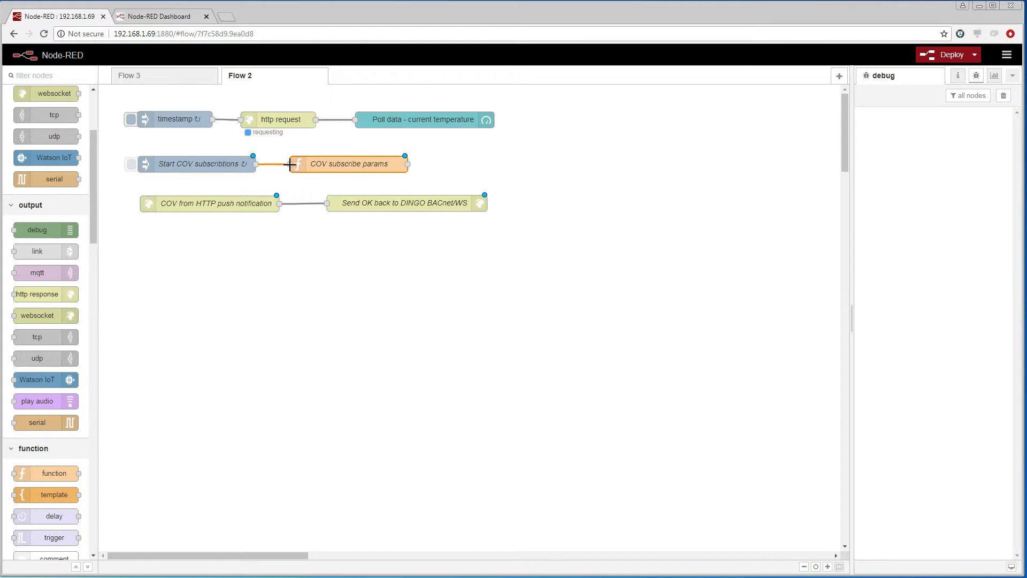
- Add an http request node after the function, method POST, named 'Send COV subscription'
{"action": "scroll", "scroll_direction": "down", "scroll_amount": 3}
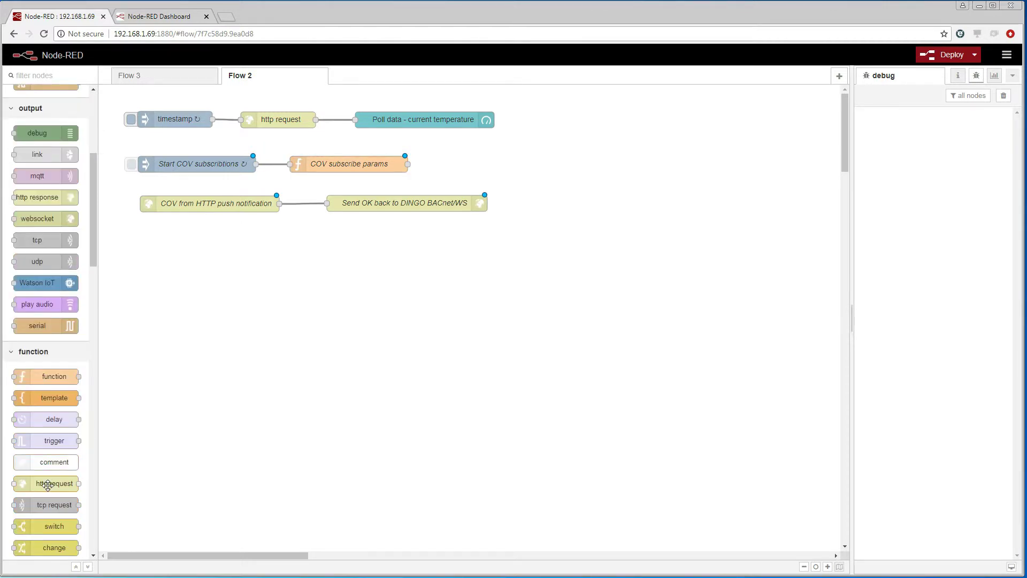
{"action": "left_click_drag", "start_coordinate": [45, 484], "coordinate": [486, 165]}
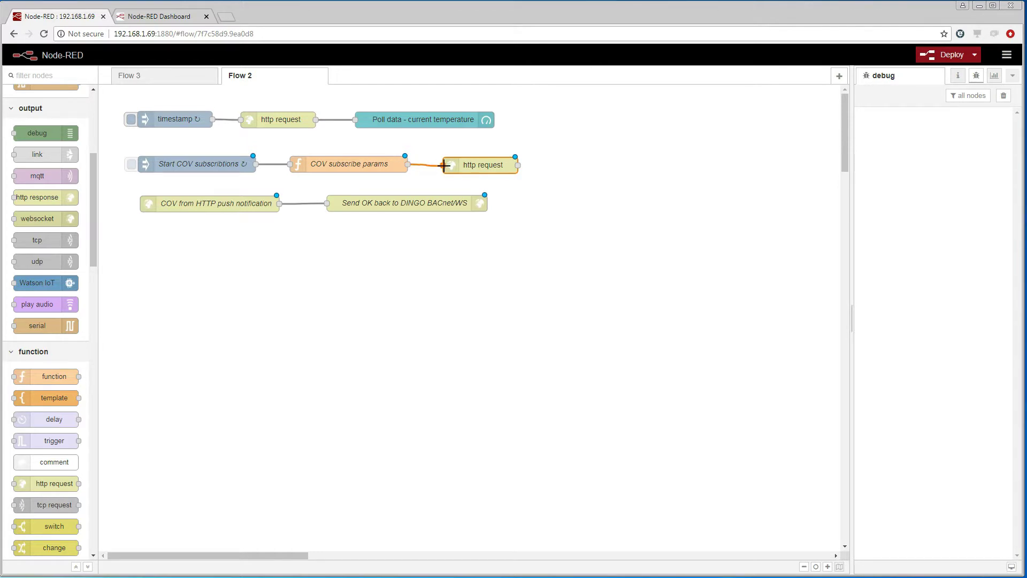
{"action": "double_click", "coordinate": [482, 165]}
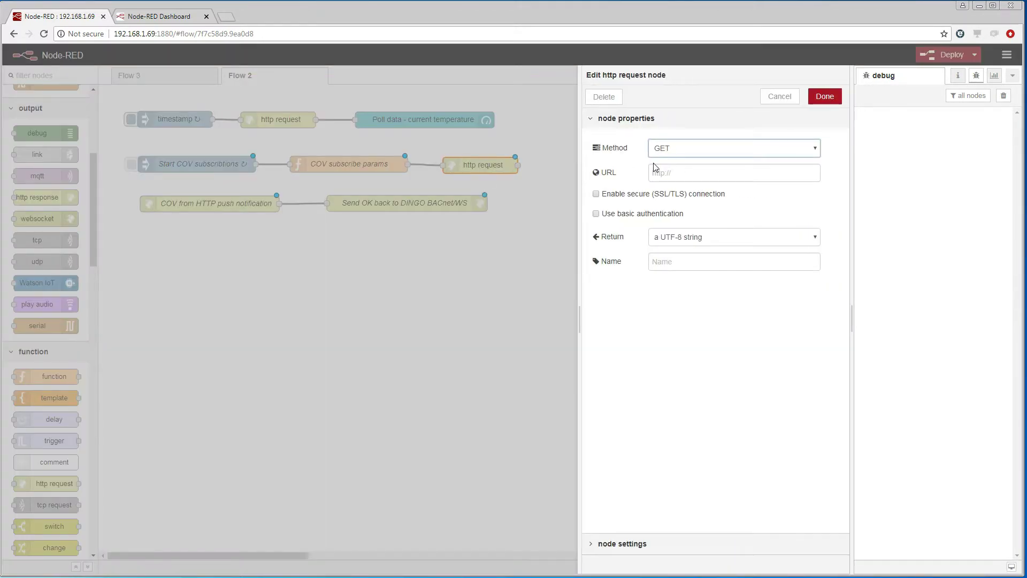
{"action": "left_click", "coordinate": [734, 148]}
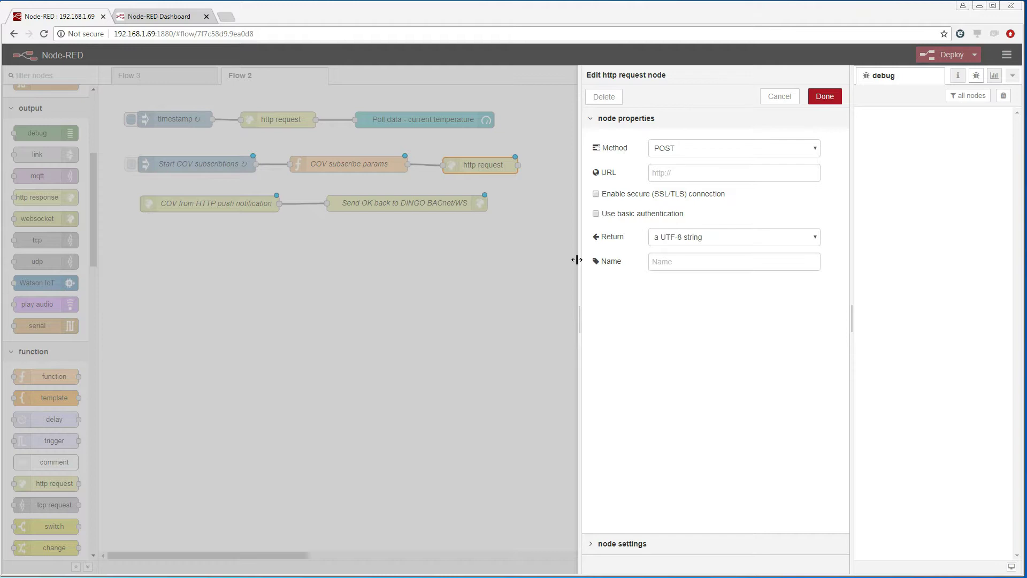
{"action": "type", "text": "Send COV subscription"}
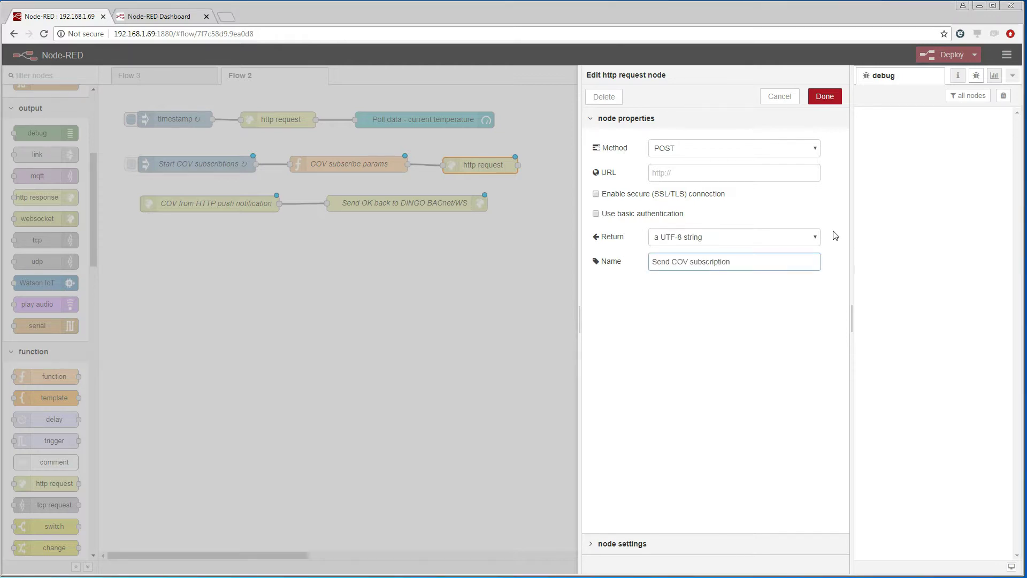
{"action": "left_click", "coordinate": [824, 96]}
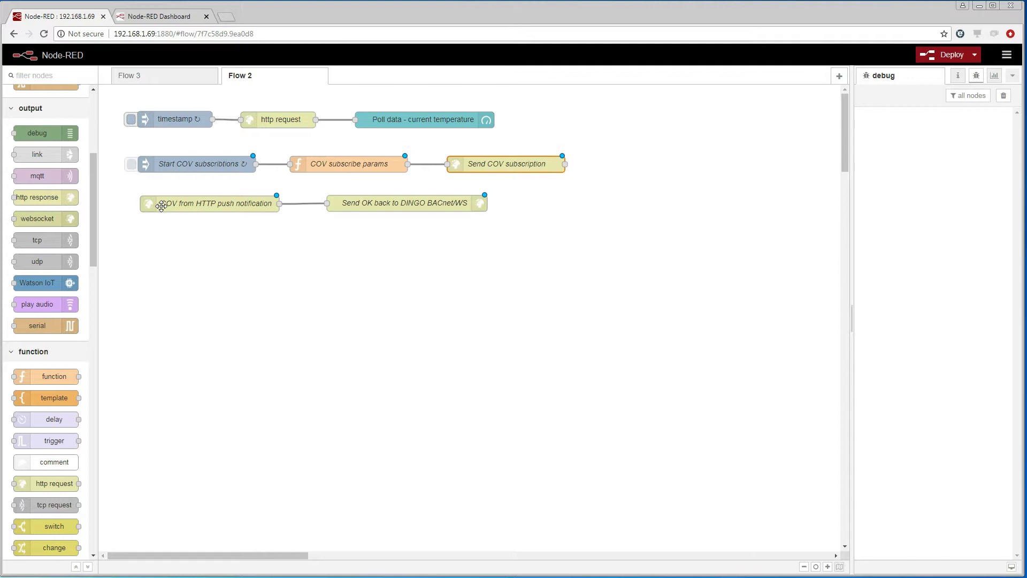
- Add a 'Get Current' function node with code reading the present value from msg.payload["1"]
{"action": "left_click_drag", "start_coordinate": [45, 376], "coordinate": [299, 320]}
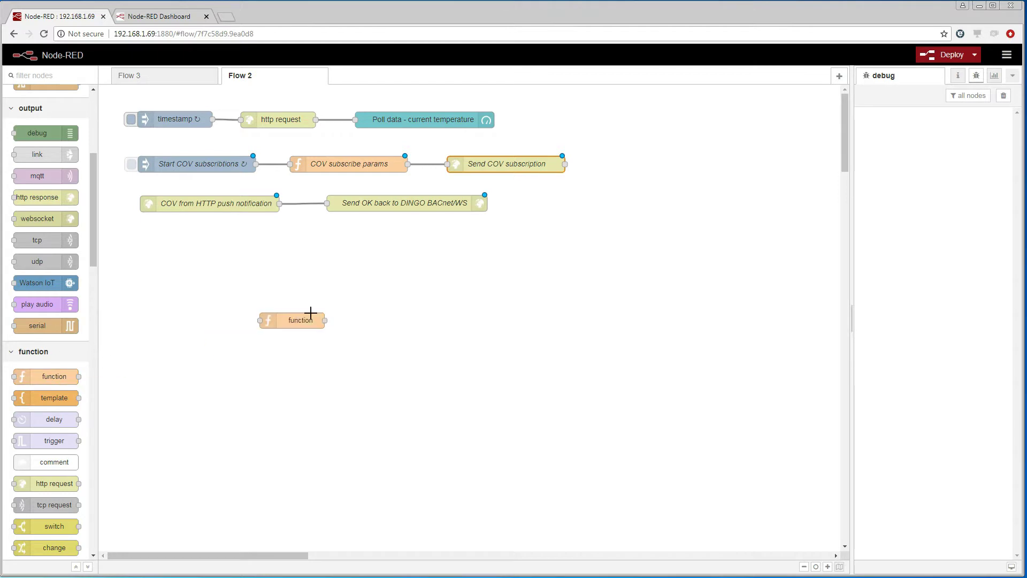
{"action": "left_click_drag", "start_coordinate": [291, 320], "coordinate": [365, 238]}
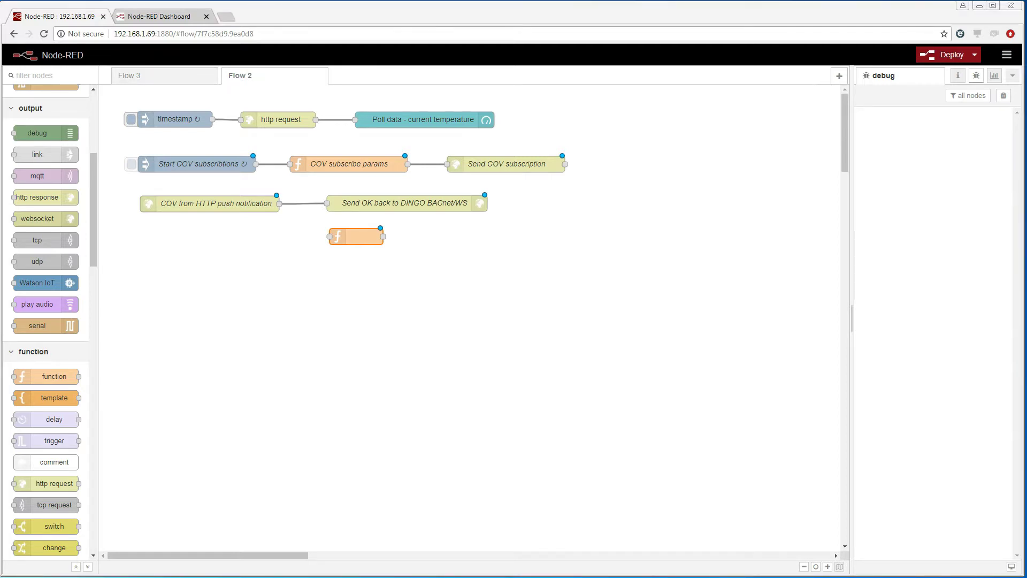
{"action": "double_click", "coordinate": [355, 236]}
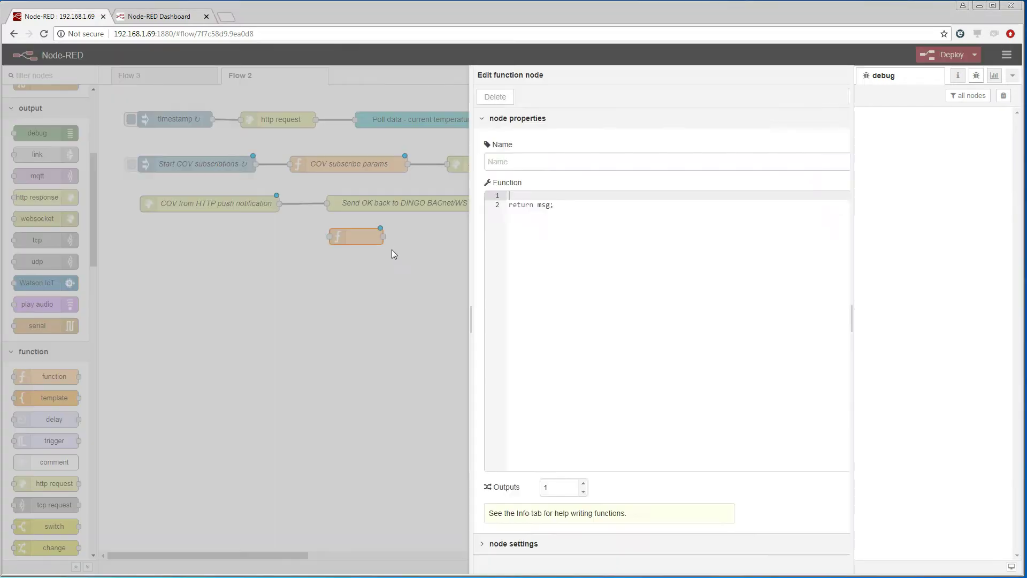
{"action": "type", "text": "Get Current"}
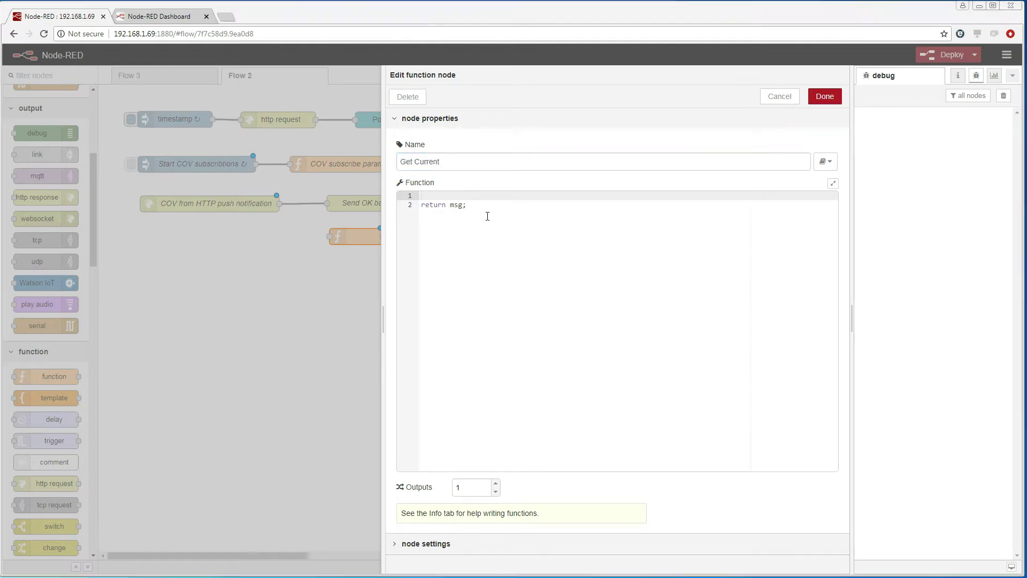
{"action": "type", "text": "var value1 = msg.payload[\"1\"];"}
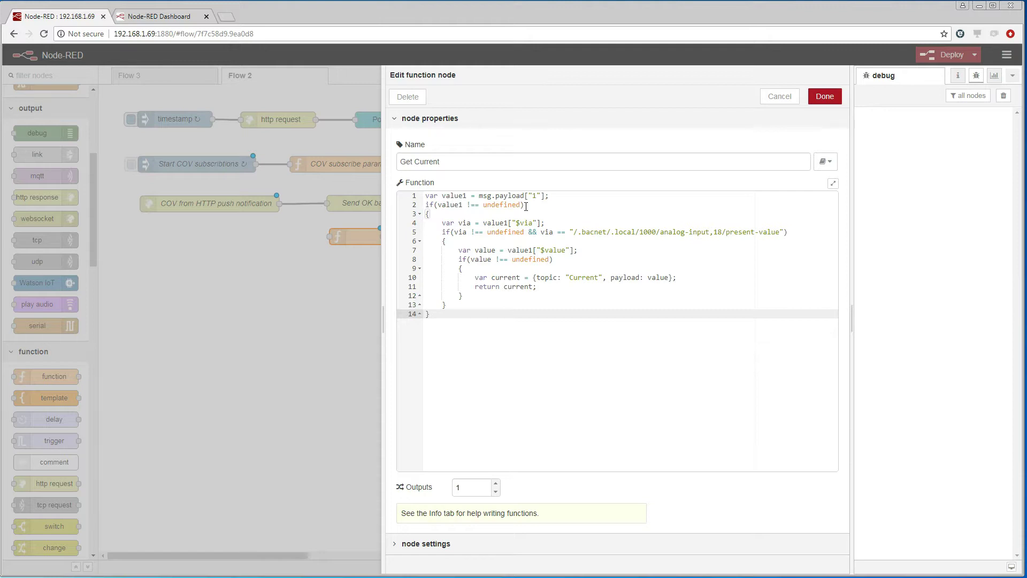
{"action": "mouse_move", "coordinate": [558, 228]}
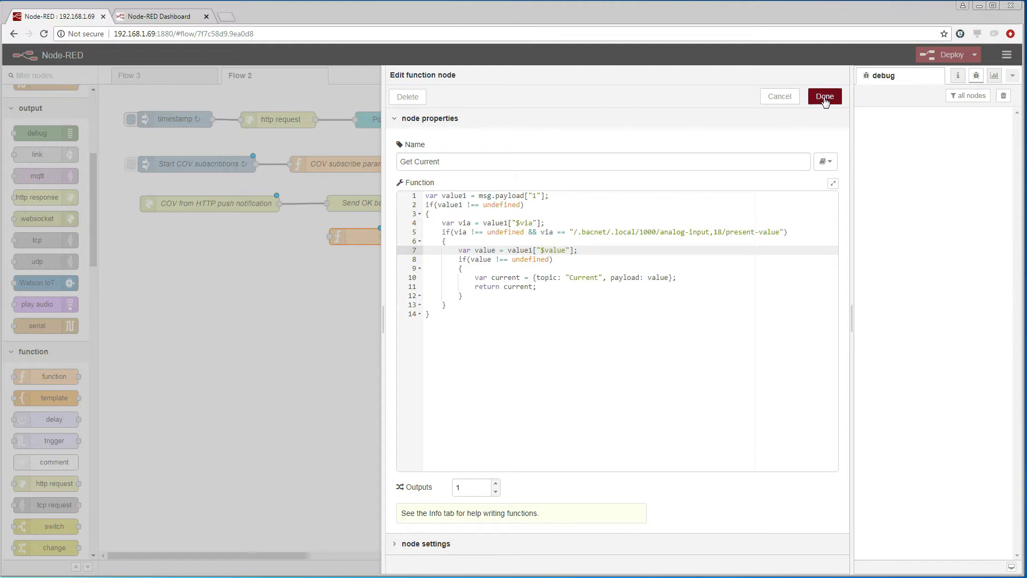
{"action": "left_click", "coordinate": [825, 96]}
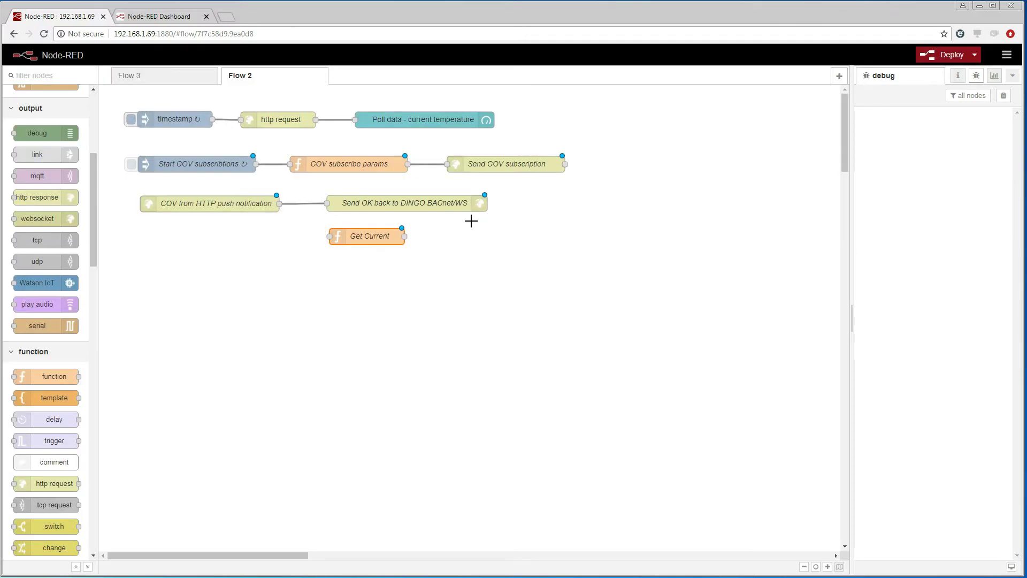
- Wire the COV push notification node into Get Current
{"action": "left_click_drag", "start_coordinate": [276, 204], "coordinate": [328, 235]}
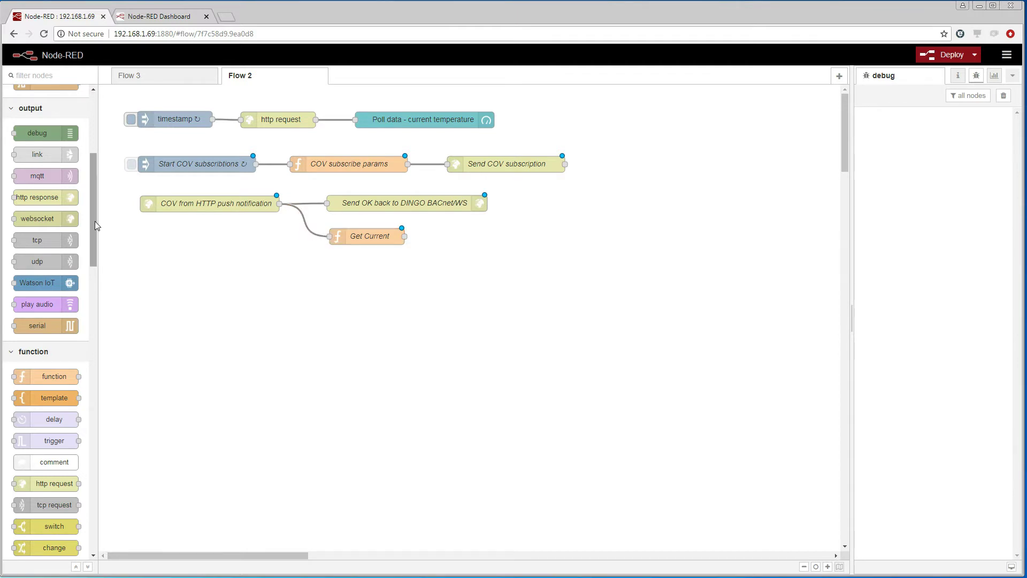
- Add a dashboard gauge node fed by Get Current
{"action": "scroll", "scroll_direction": "down", "scroll_amount": 3}
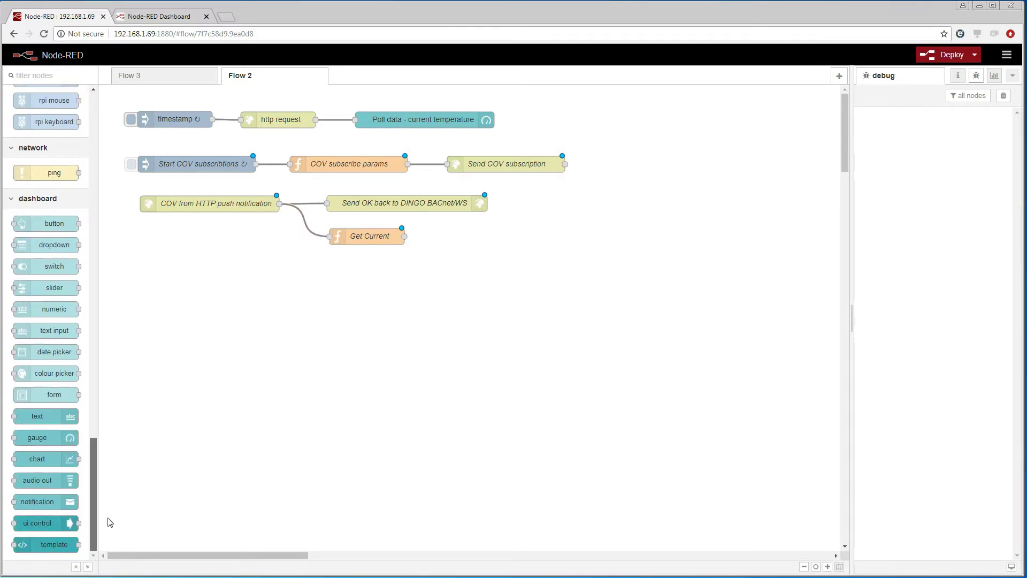
{"action": "left_click_drag", "start_coordinate": [38, 437], "coordinate": [422, 348]}
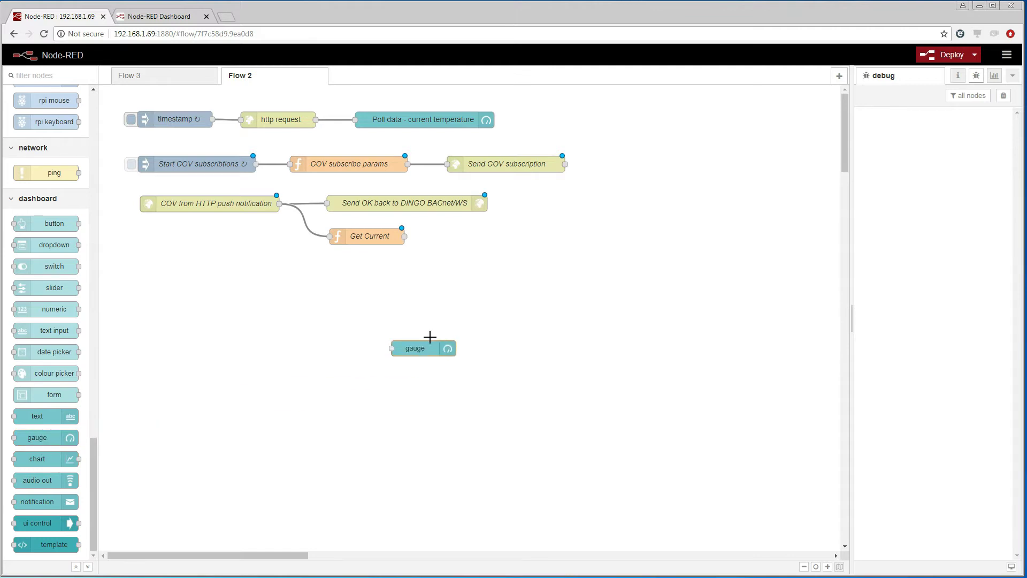
{"action": "left_click_drag", "start_coordinate": [423, 348], "coordinate": [480, 237]}
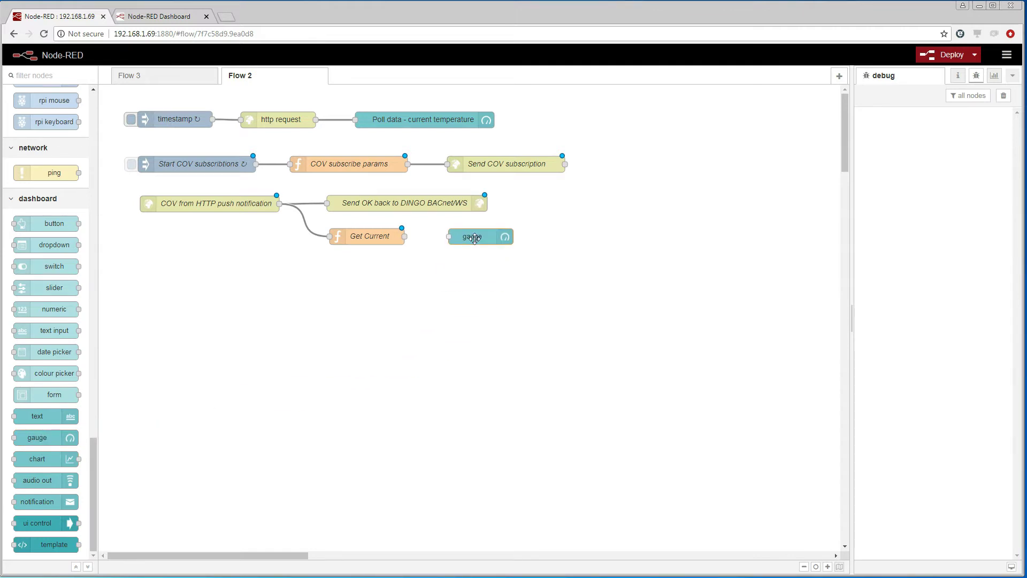
{"action": "left_click_drag", "start_coordinate": [403, 235], "coordinate": [449, 236]}
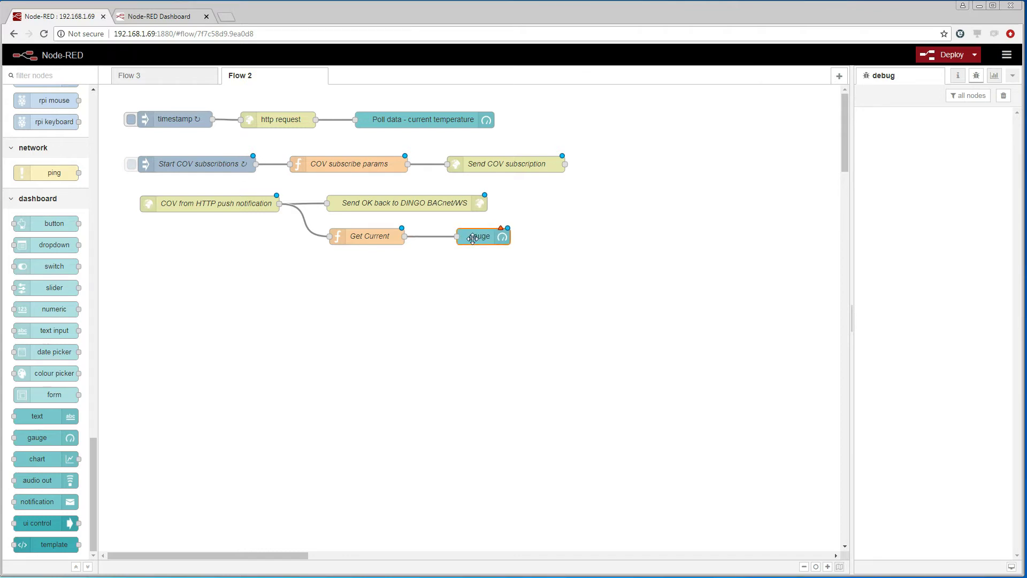
- Configure the gauge in group Current [Home] with units °C, range 15–40 and sectors at 22 and 30
{"action": "double_click", "coordinate": [480, 236]}
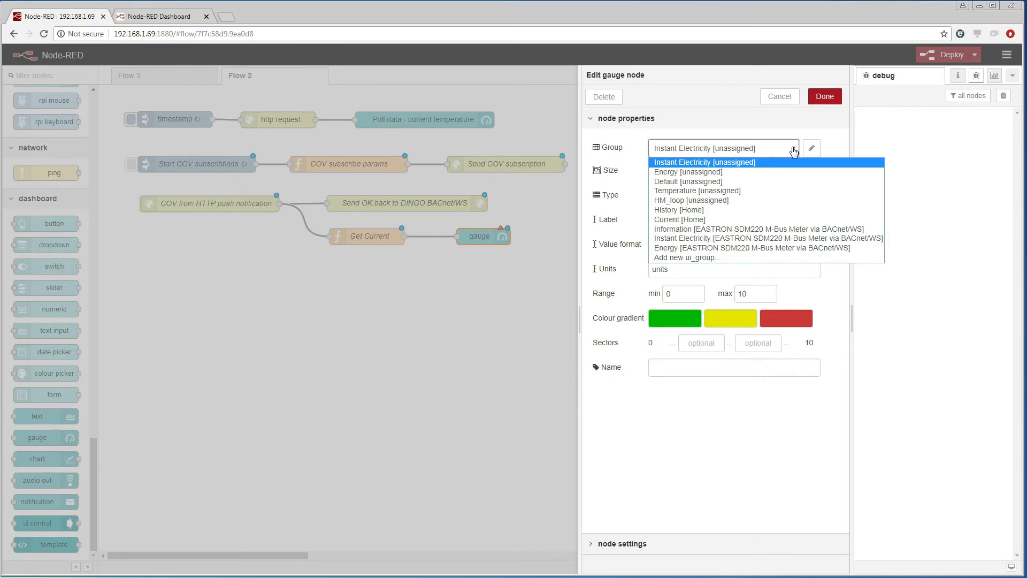
{"action": "left_click", "coordinate": [680, 220]}
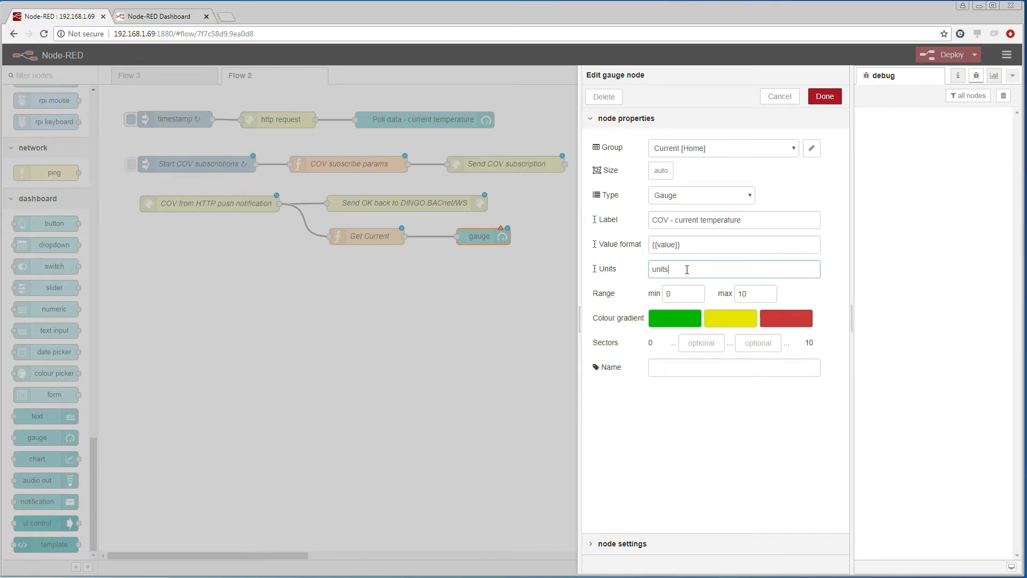
{"action": "double_click", "coordinate": [660, 269]}
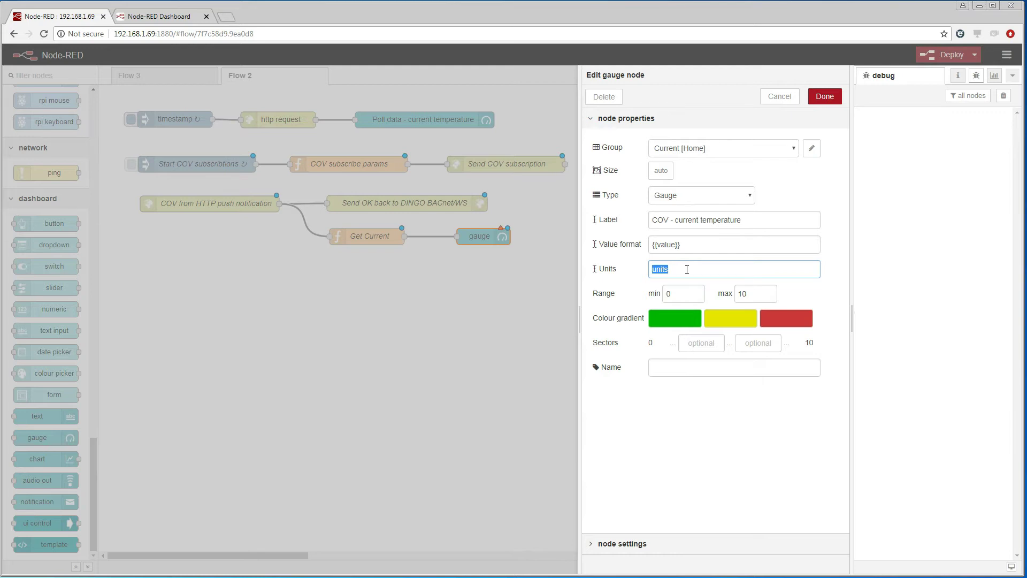
{"action": "type", "text": "°C"}
{"action": "left_click", "coordinate": [756, 294]}
{"action": "type", "text": "4"}
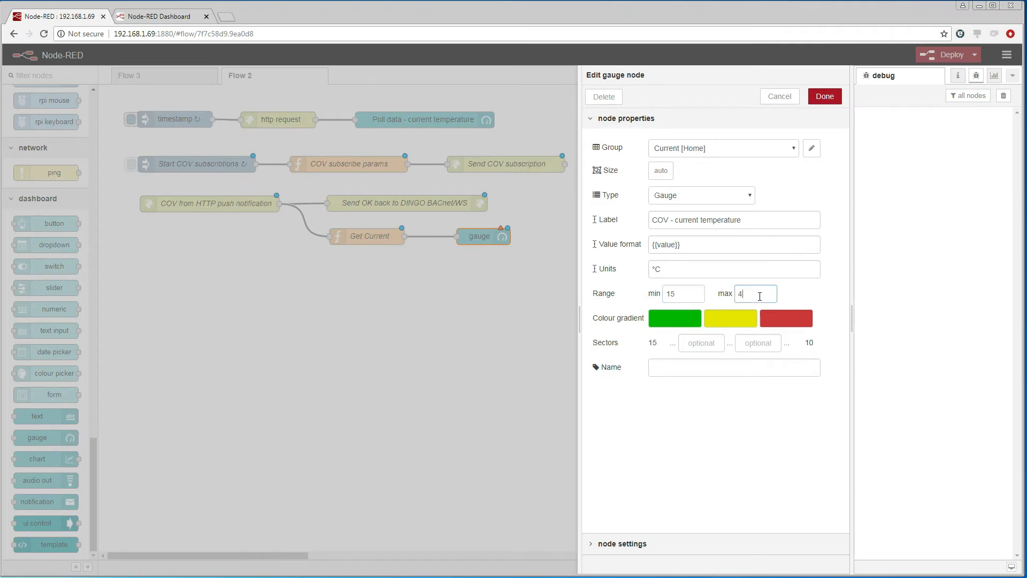
{"action": "type", "text": "0"}
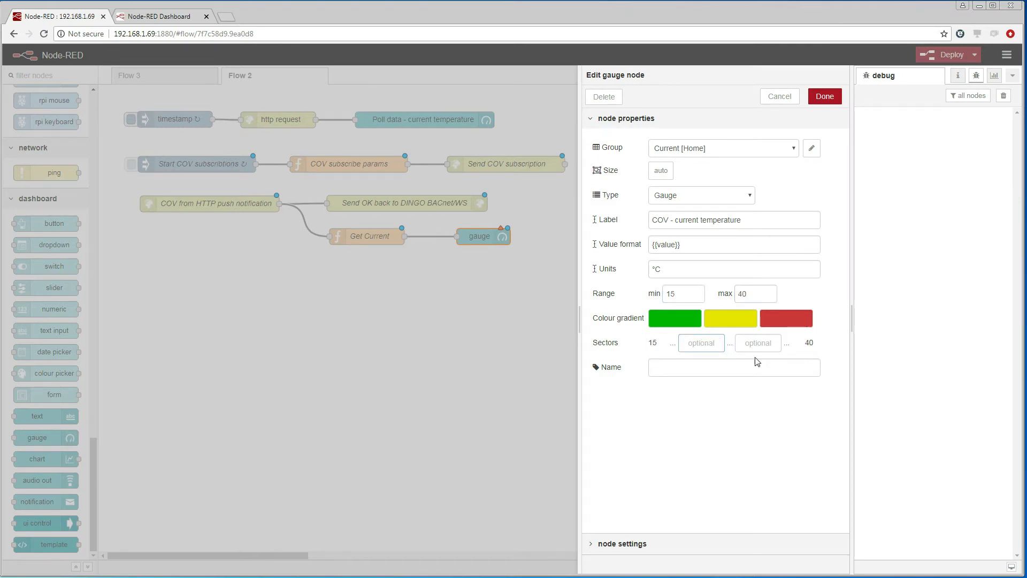
{"action": "type", "text": "22"}
{"action": "left_click", "coordinate": [757, 343]}
{"action": "type", "text": "30"}
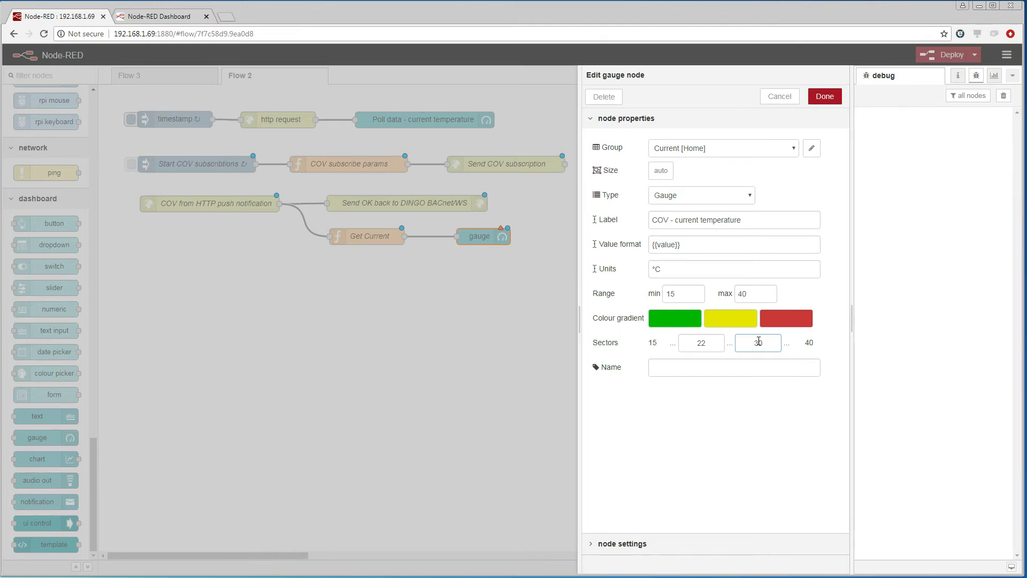
{"action": "left_click", "coordinate": [824, 96]}
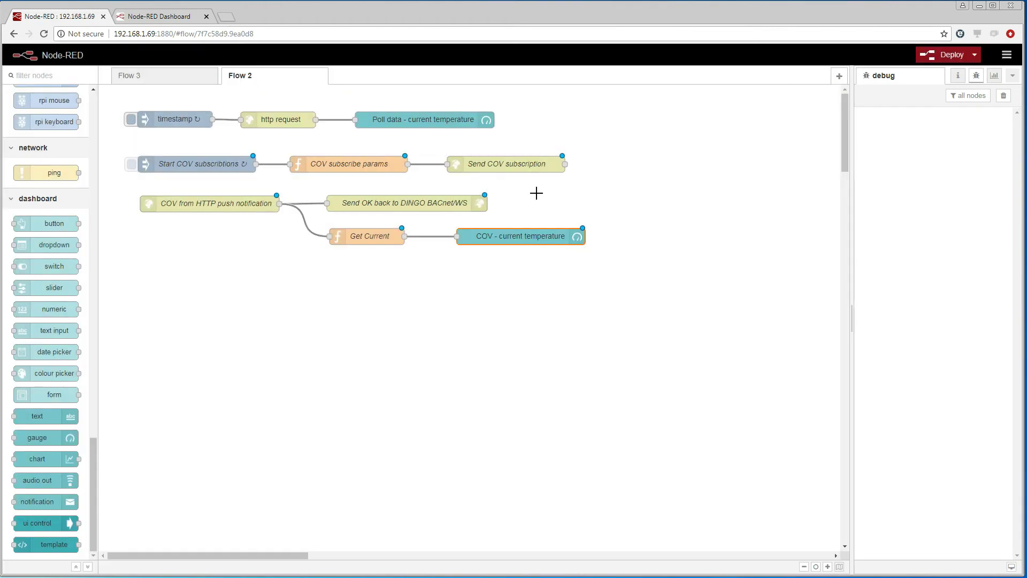
{"action": "mouse_move", "coordinate": [732, 165]}
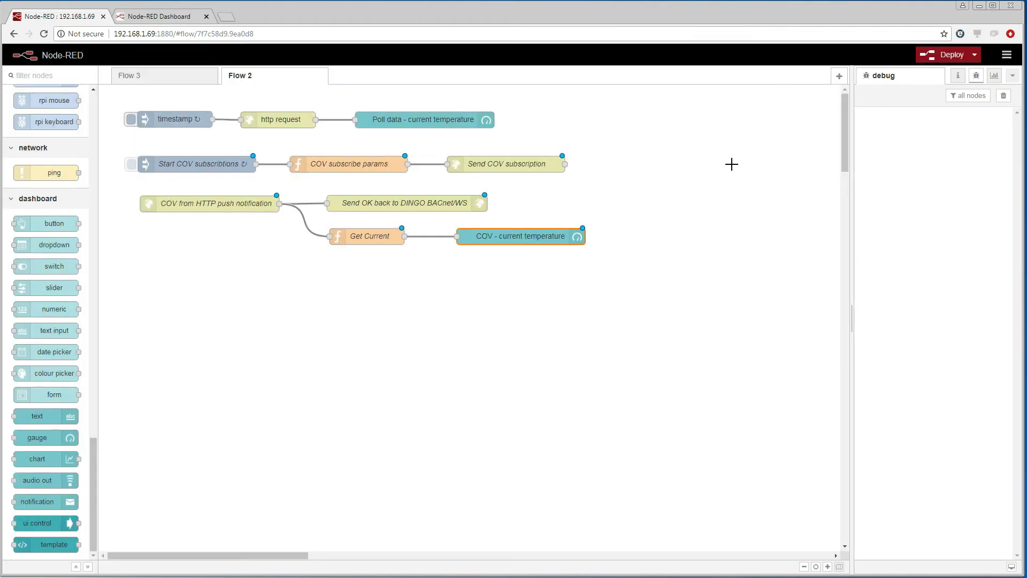
{"action": "mouse_move", "coordinate": [840, 144]}
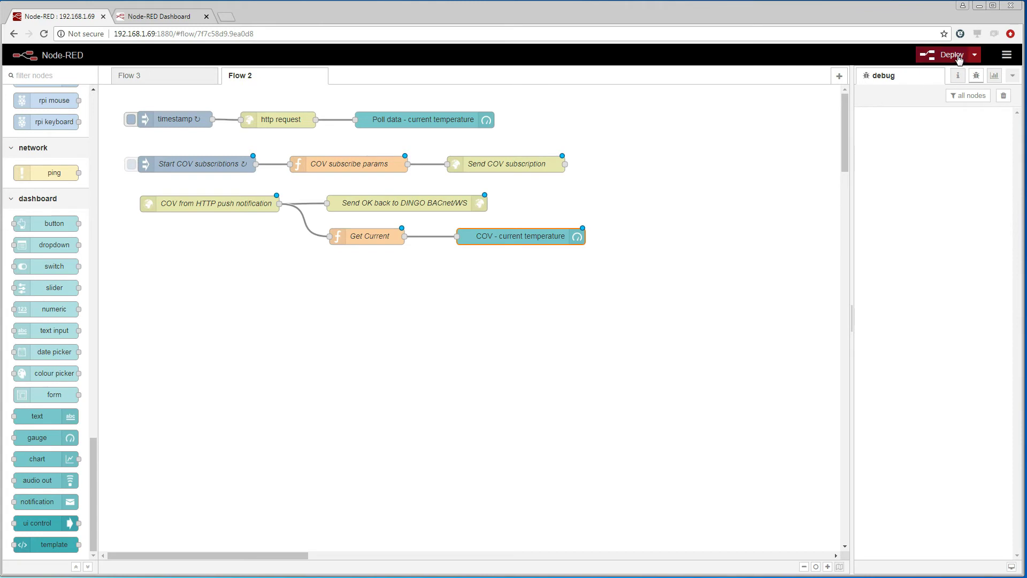
- Deploy the flows and switch to the Node-RED Dashboard page showing the new COV gauge
{"action": "left_click", "coordinate": [951, 55]}
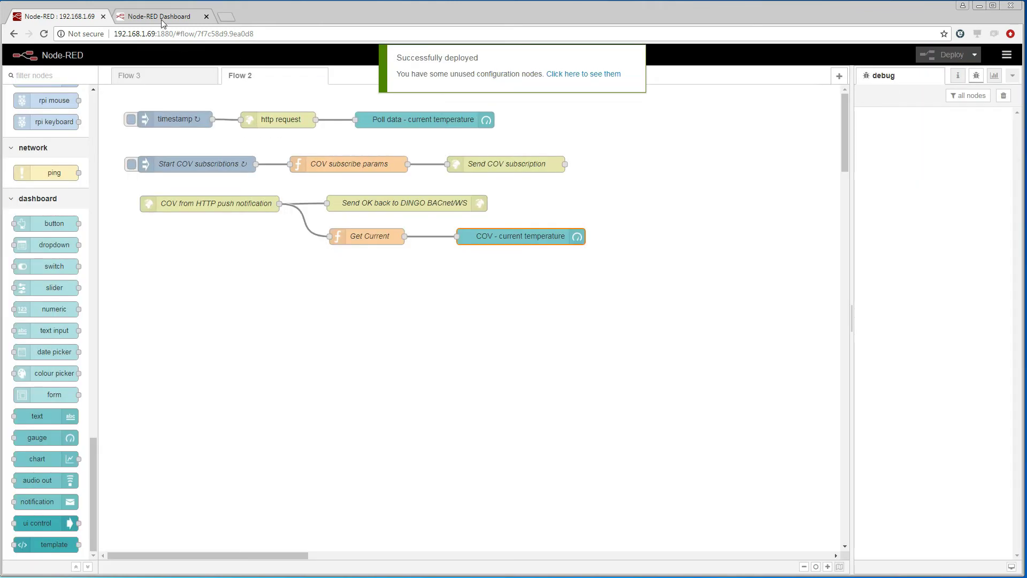
{"action": "left_click", "coordinate": [160, 16]}
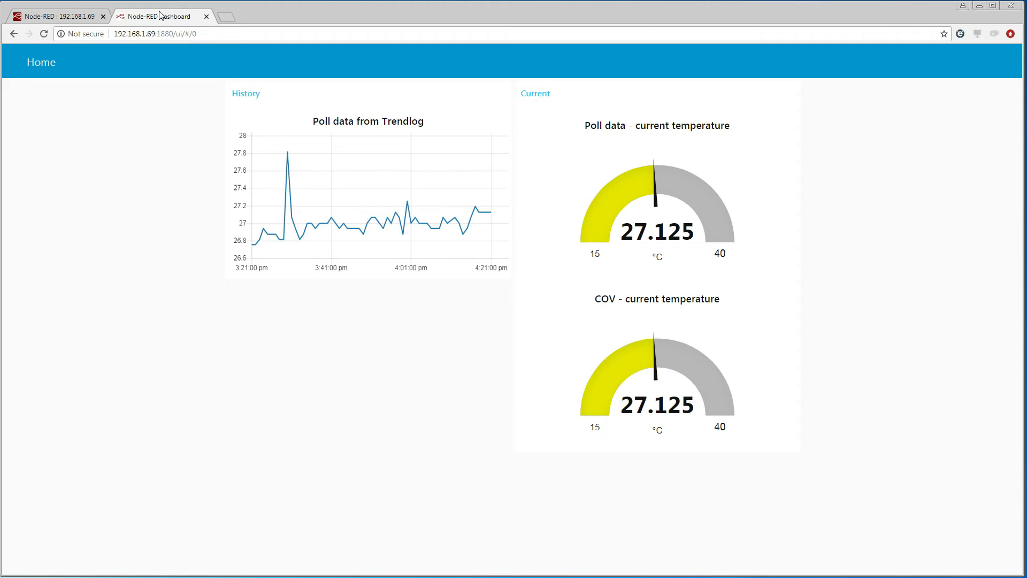
{"action": "mouse_move", "coordinate": [760, 162]}
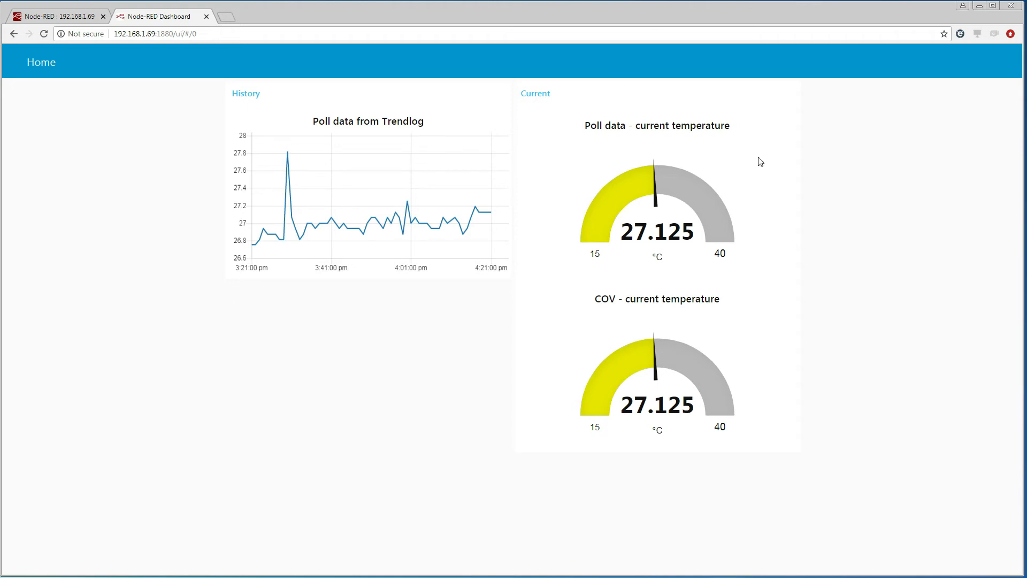
{"action": "mouse_move", "coordinate": [789, 176]}
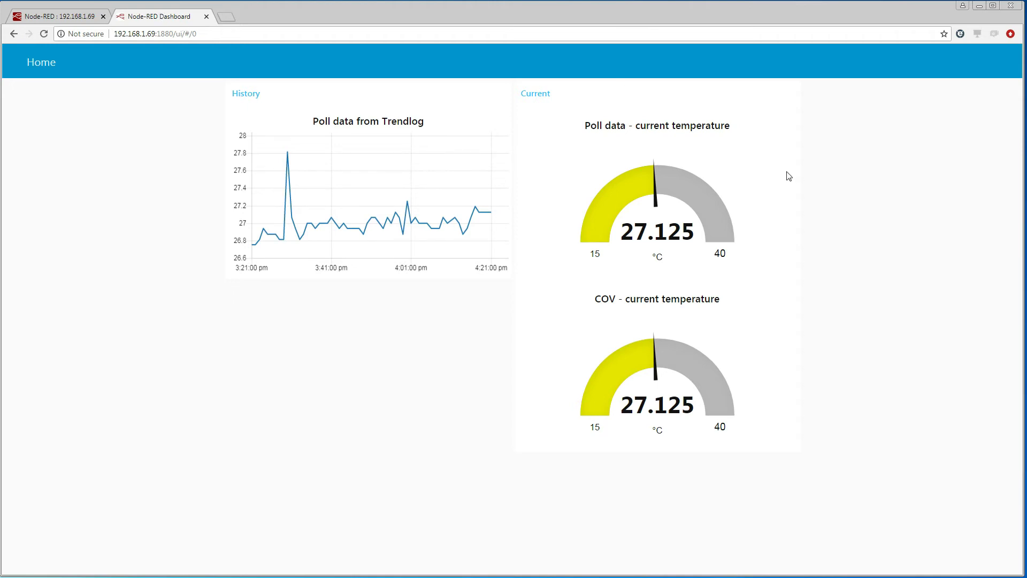